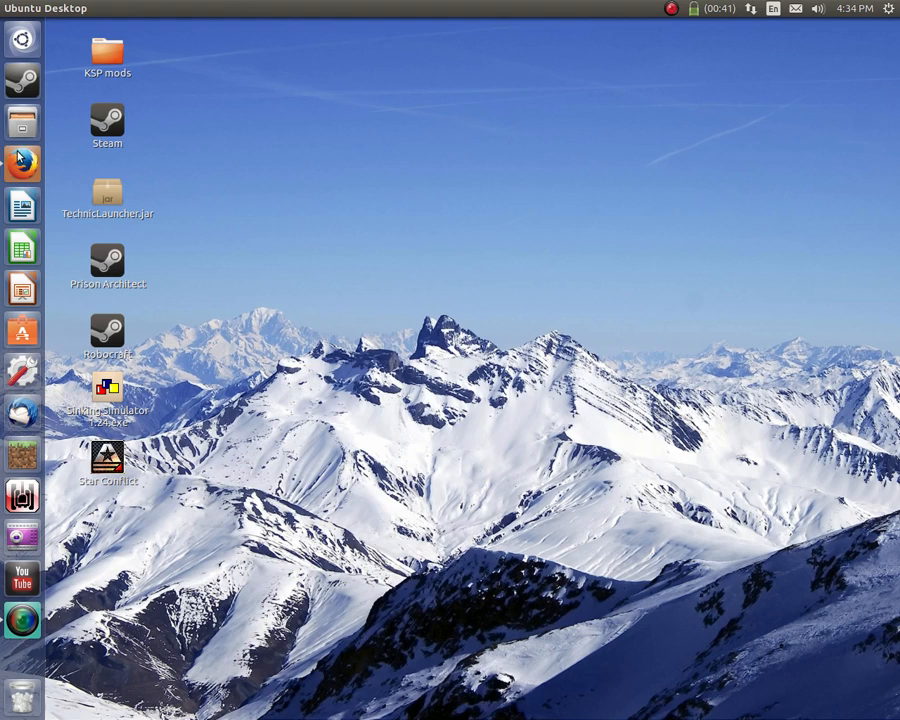
mouse_move(22, 329)
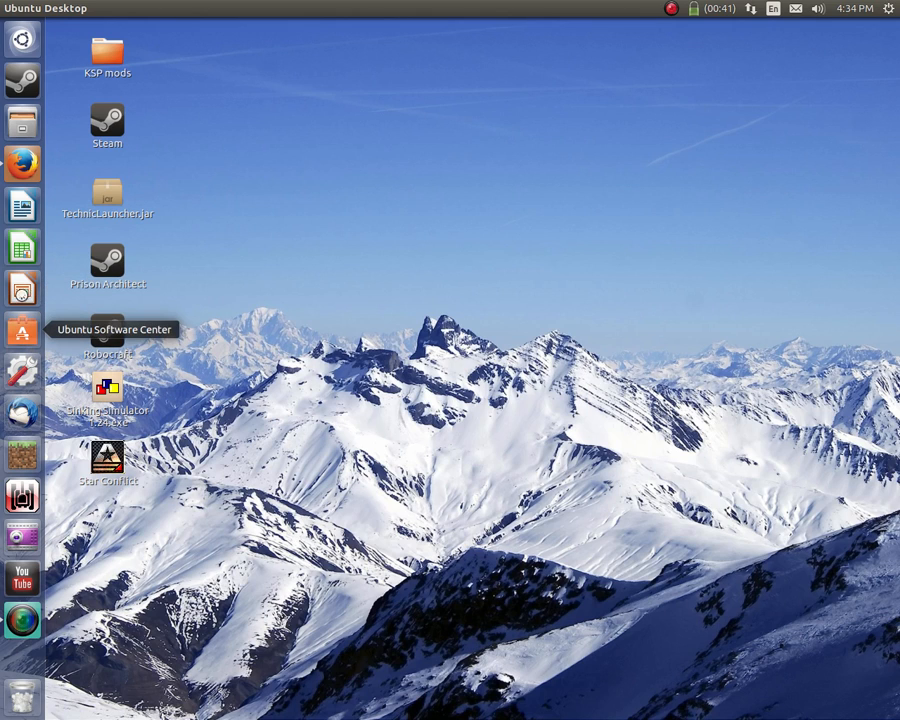
- Search Software Center for Wine and select the Wine Windows Program Loader result
click(22, 163)
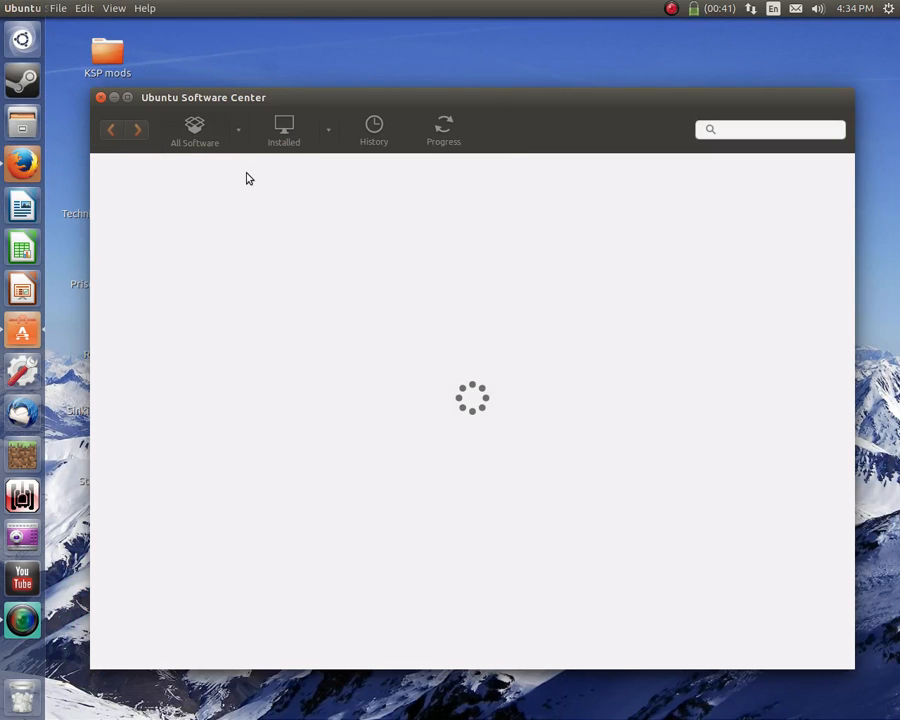
mouse_move(312, 117)
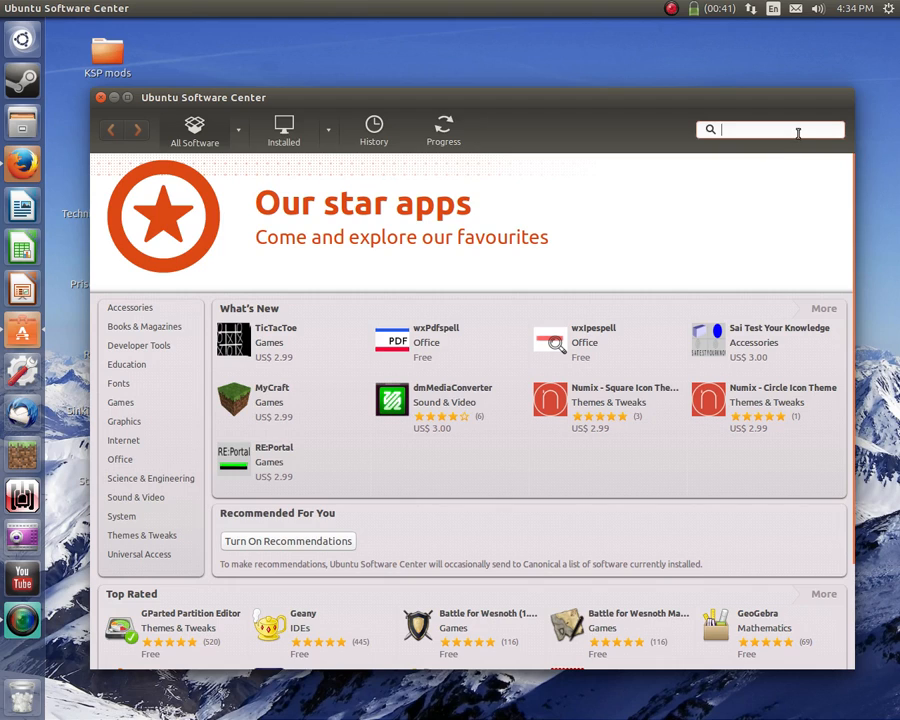
text(Wine)
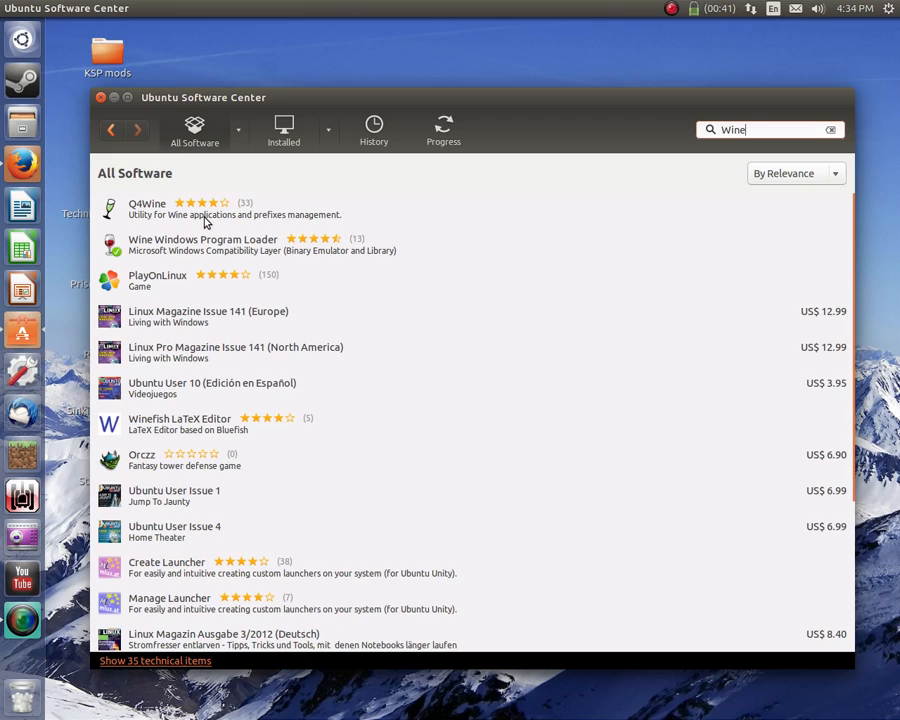
scroll(down, 3)
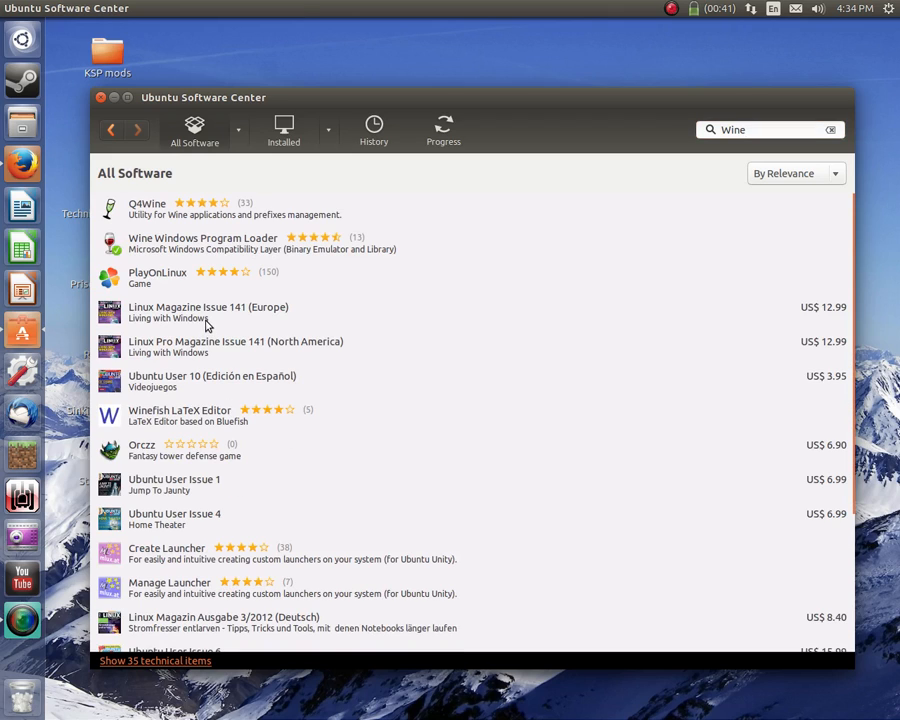
click(200, 243)
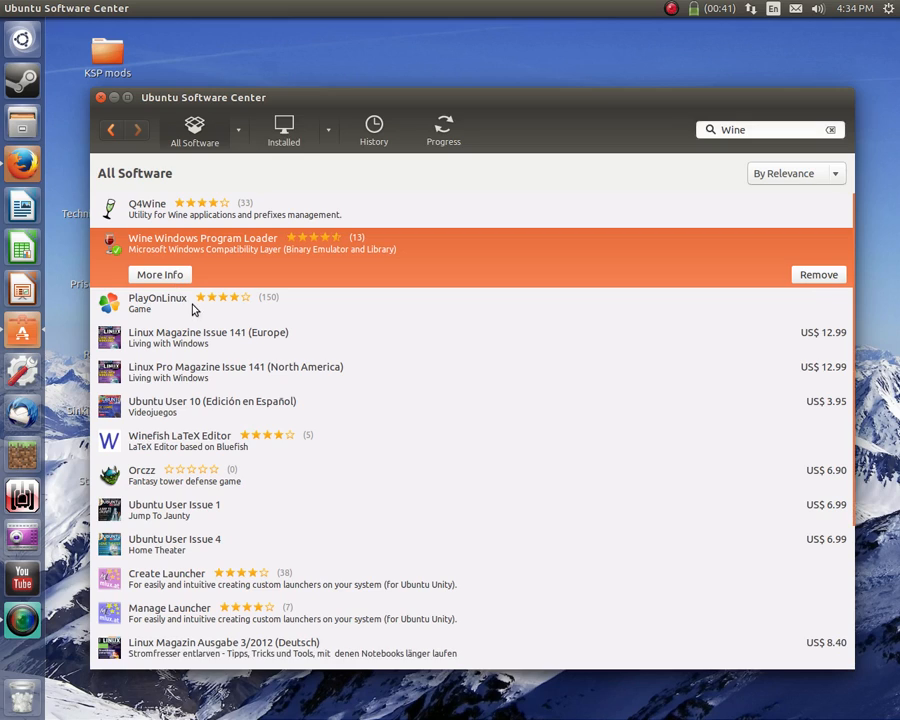
mouse_move(170, 268)
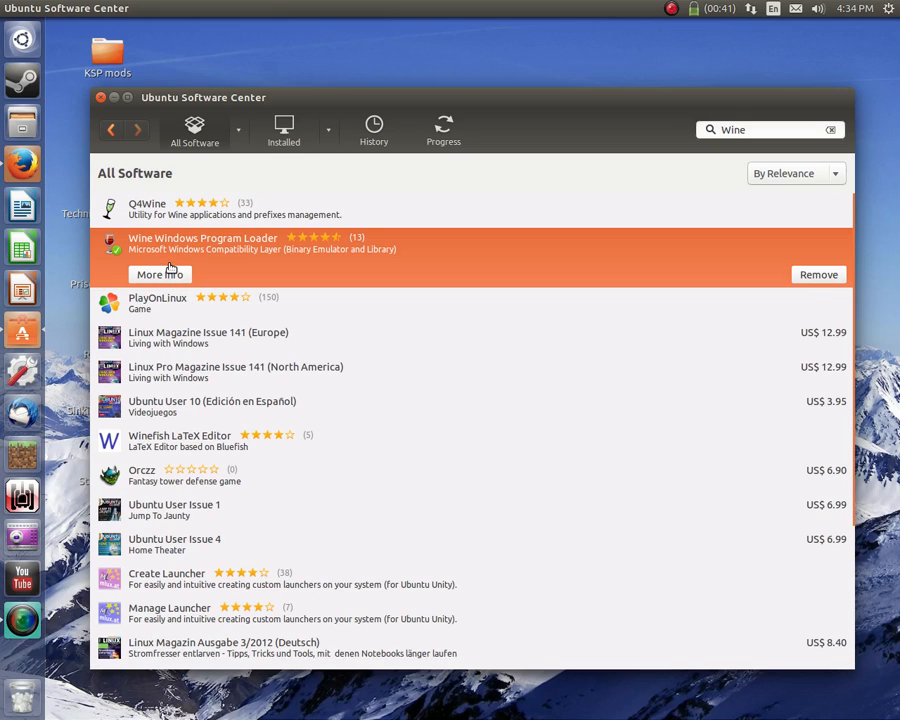
- Confirm Wine Windows Program Loader's details page shows Installed, then bring Firefox forward
click(160, 274)
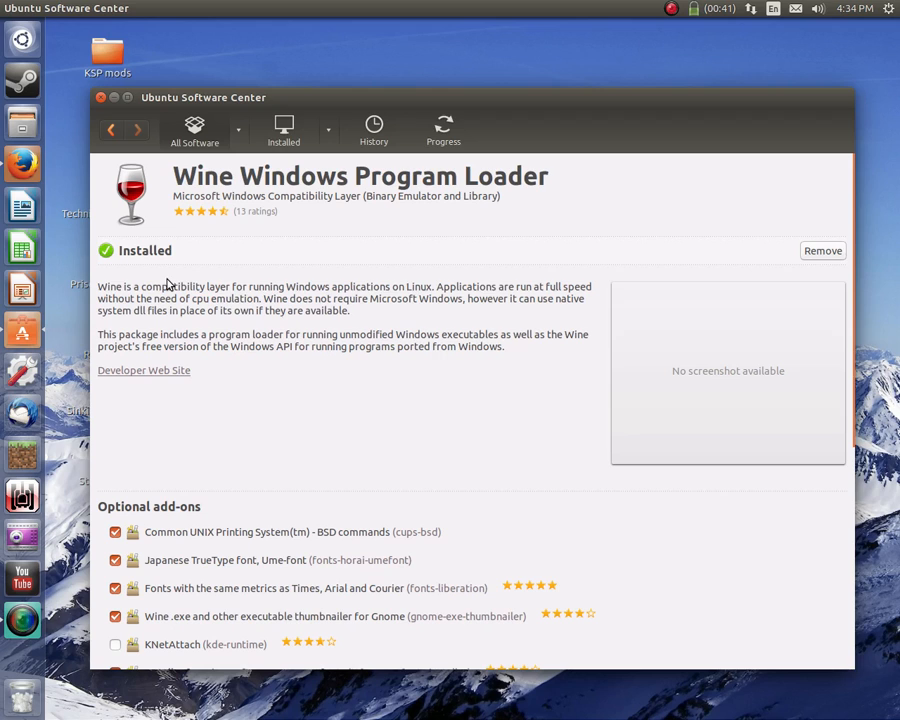
mouse_move(570, 354)
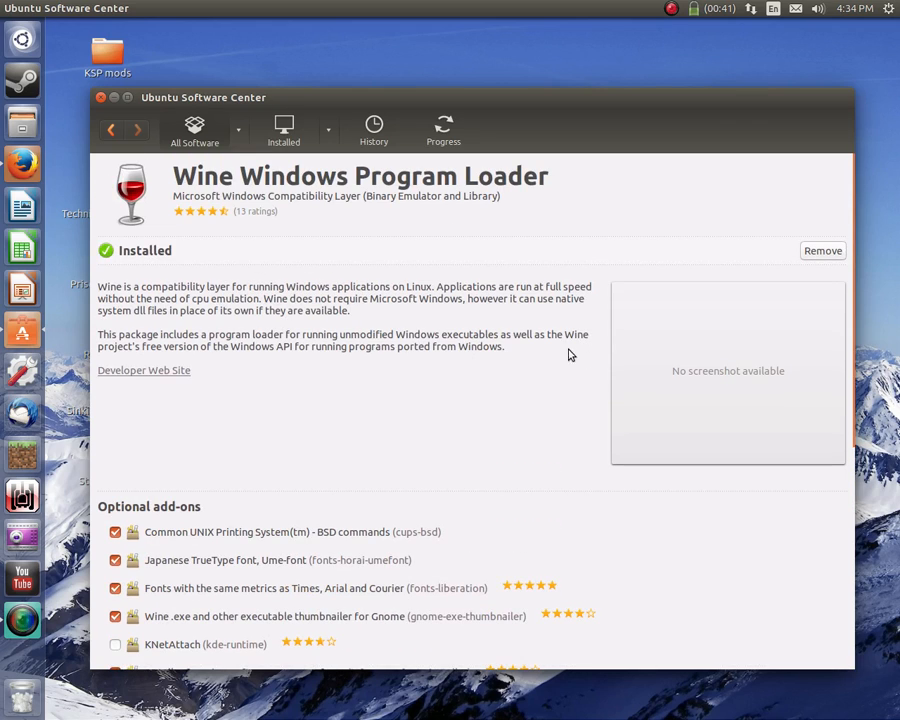
mouse_move(230, 323)
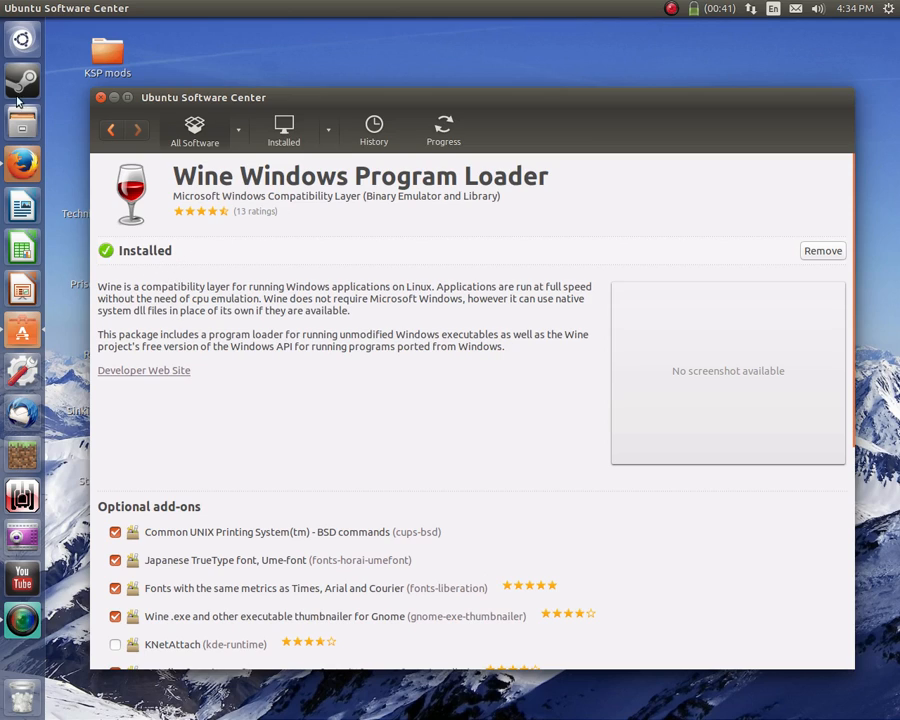
mouse_move(750, 213)
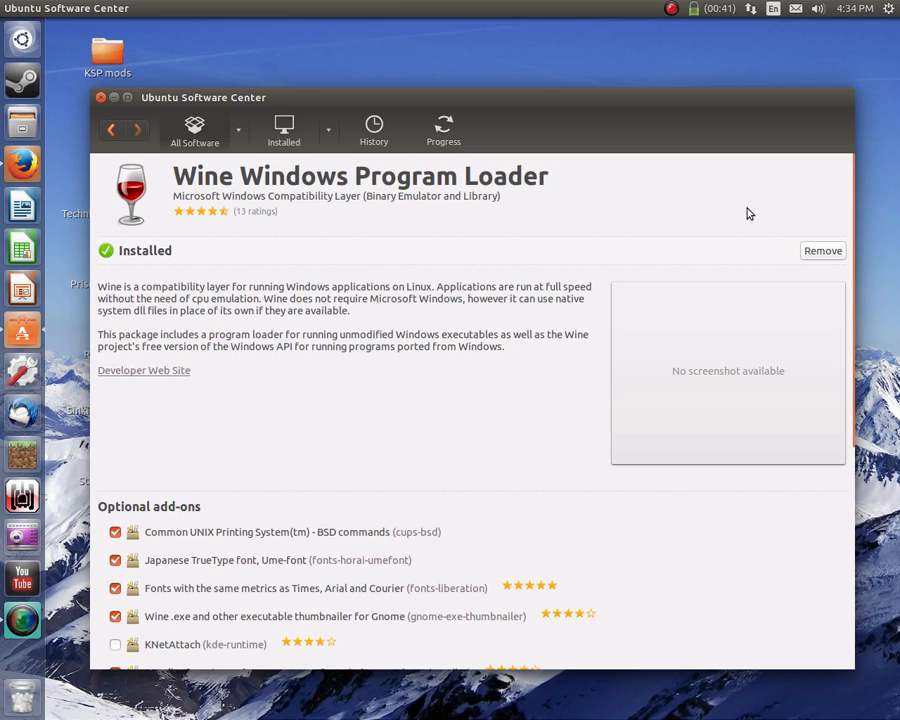
mouse_move(563, 258)
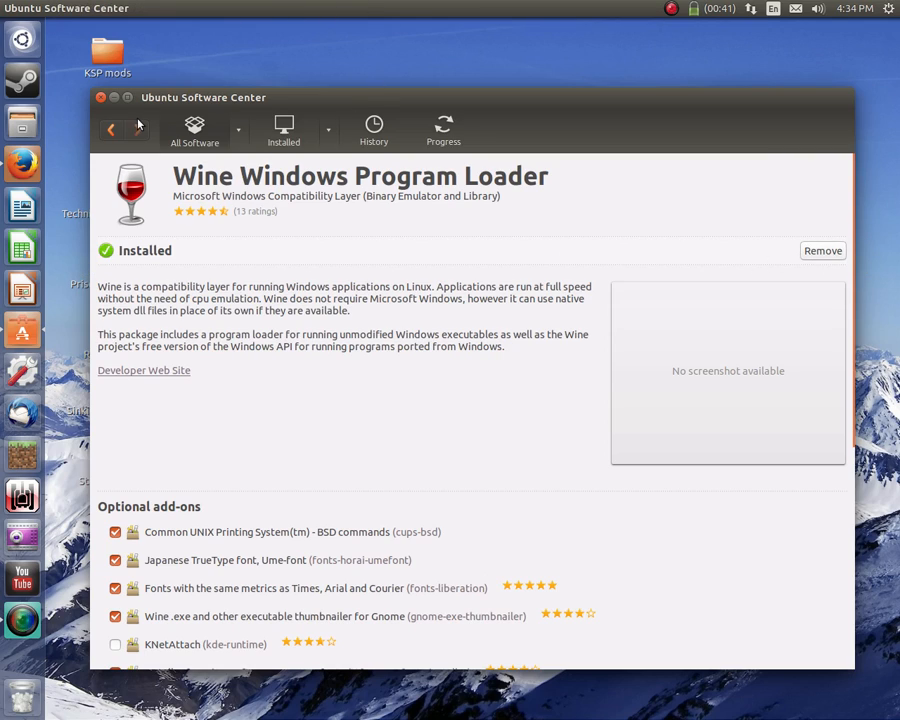
click(100, 97)
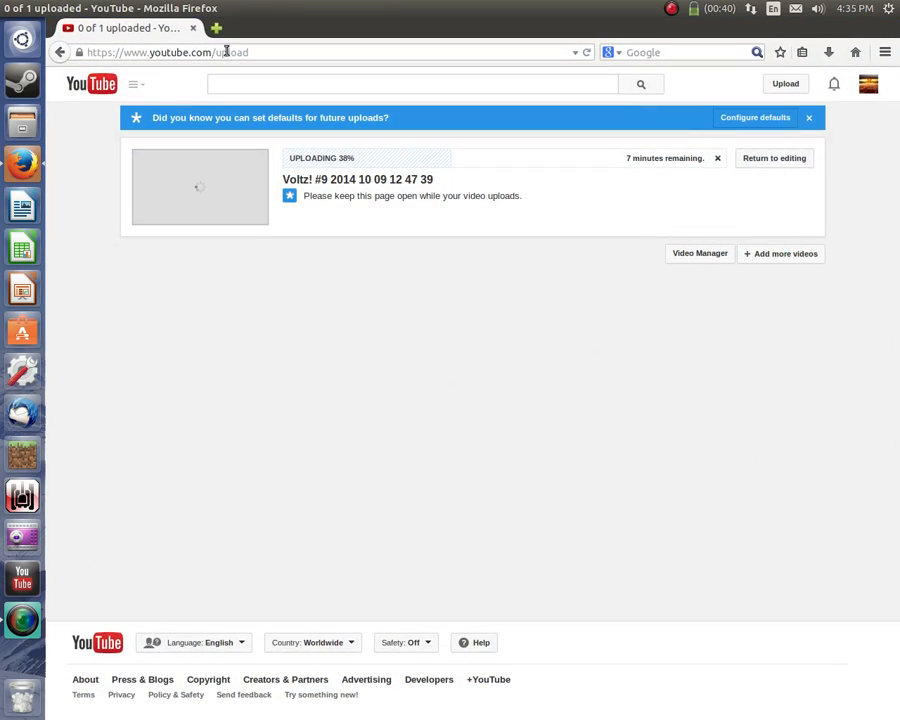
- Search 'Sinking sim' in a new tab and reach the Indiegogo sandbox download link
click(363, 27)
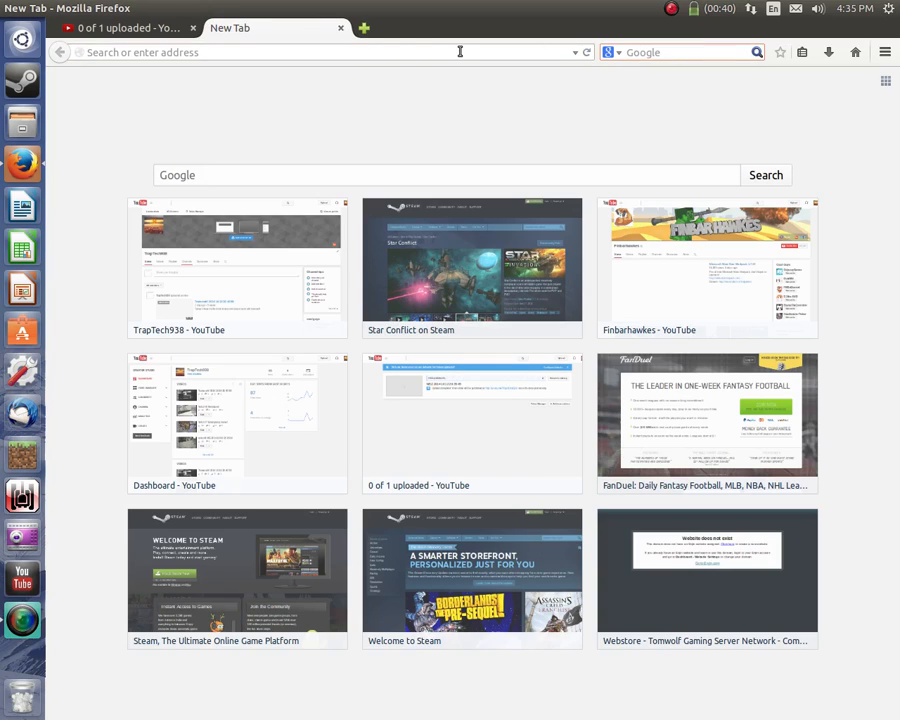
text(s)
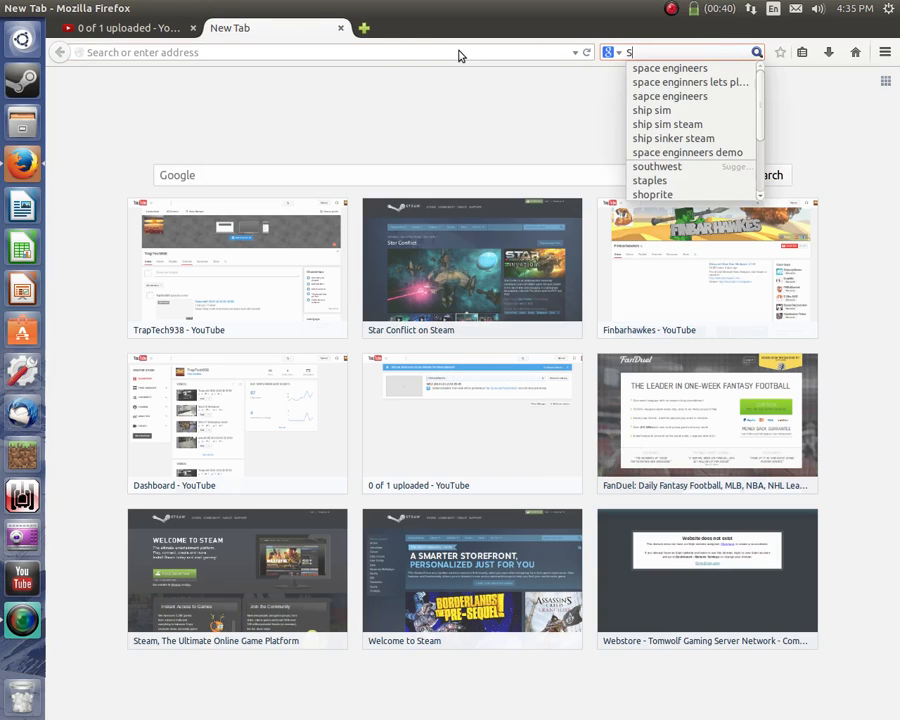
text(Sinking simulator)
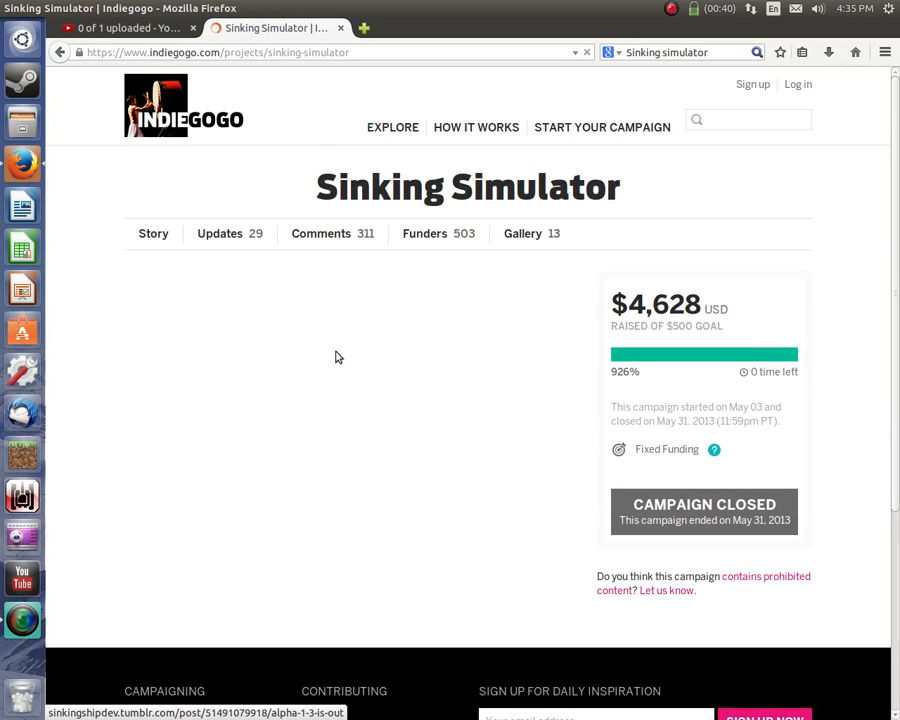
scroll(down, 3)
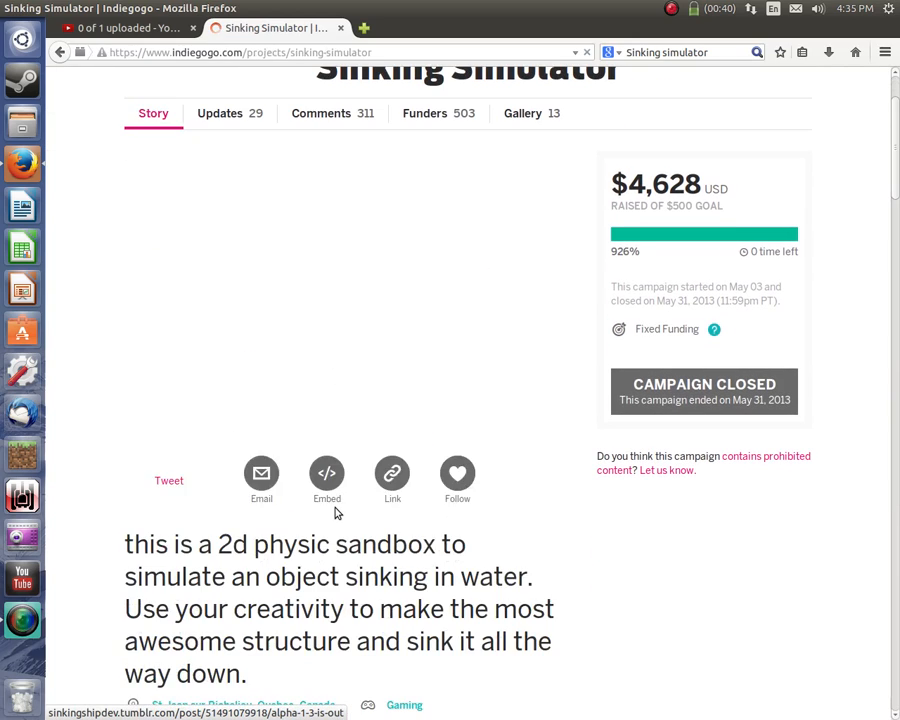
scroll(down, 3)
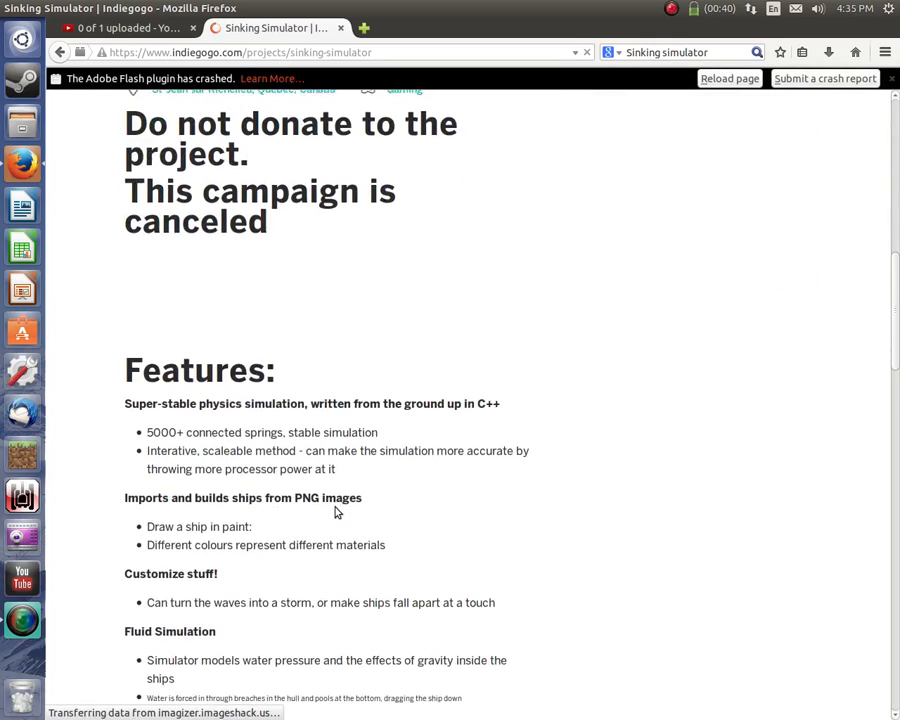
scroll(down, 3)
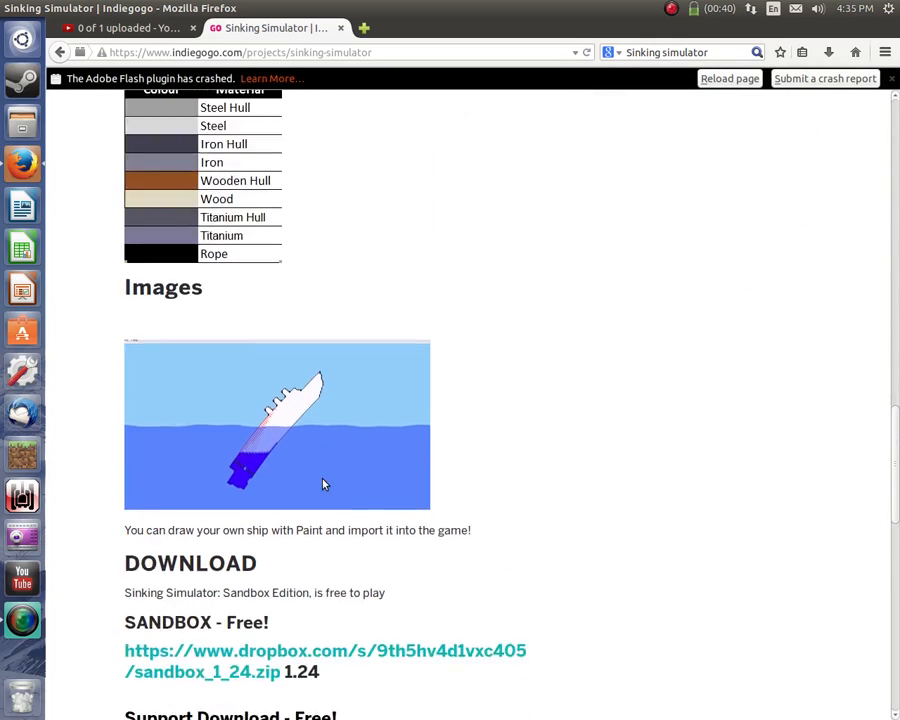
scroll(down, 3)
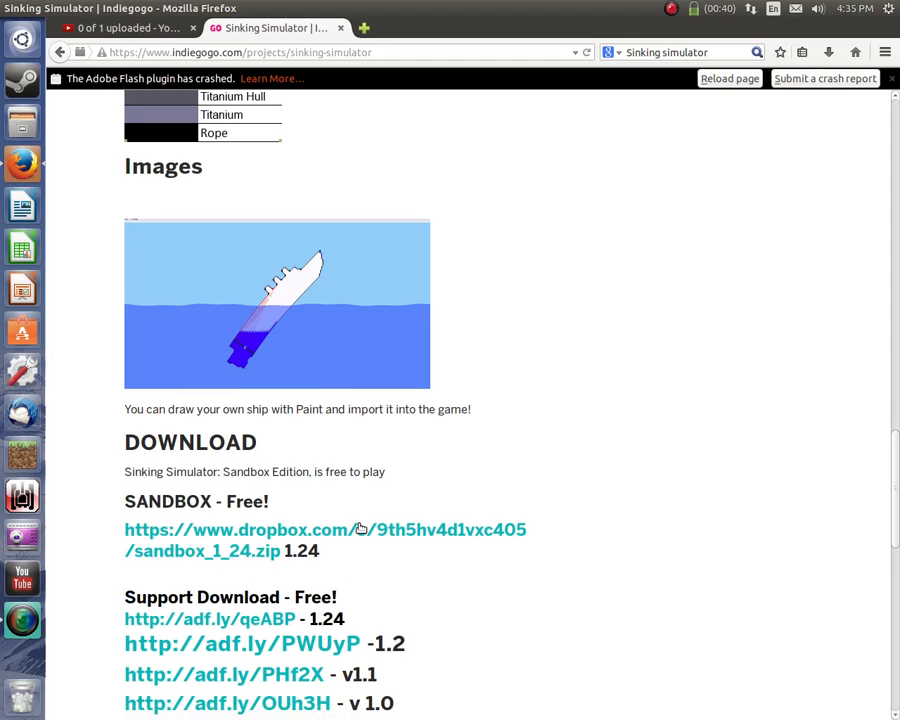
- Download sandbox_1_24.zip via the Dropbox link and open it in Archive Manager
click(324, 529)
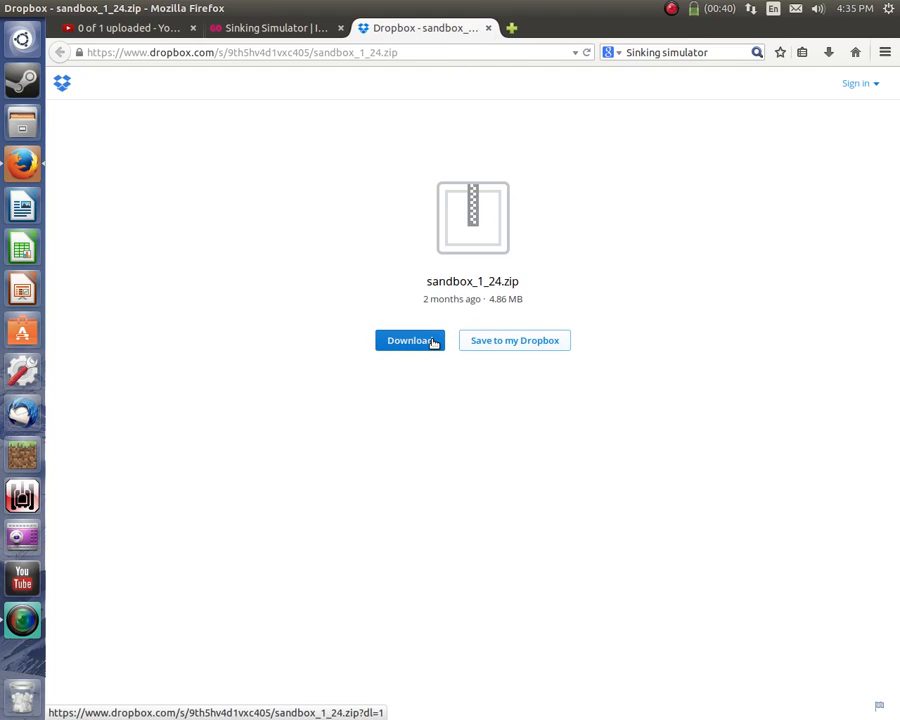
click(409, 340)
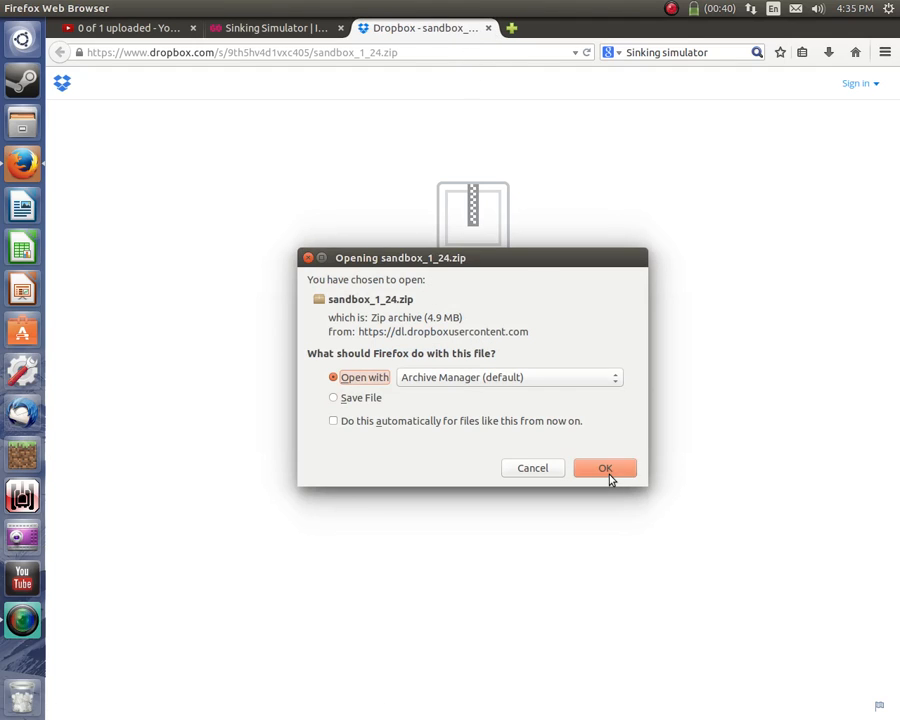
click(604, 468)
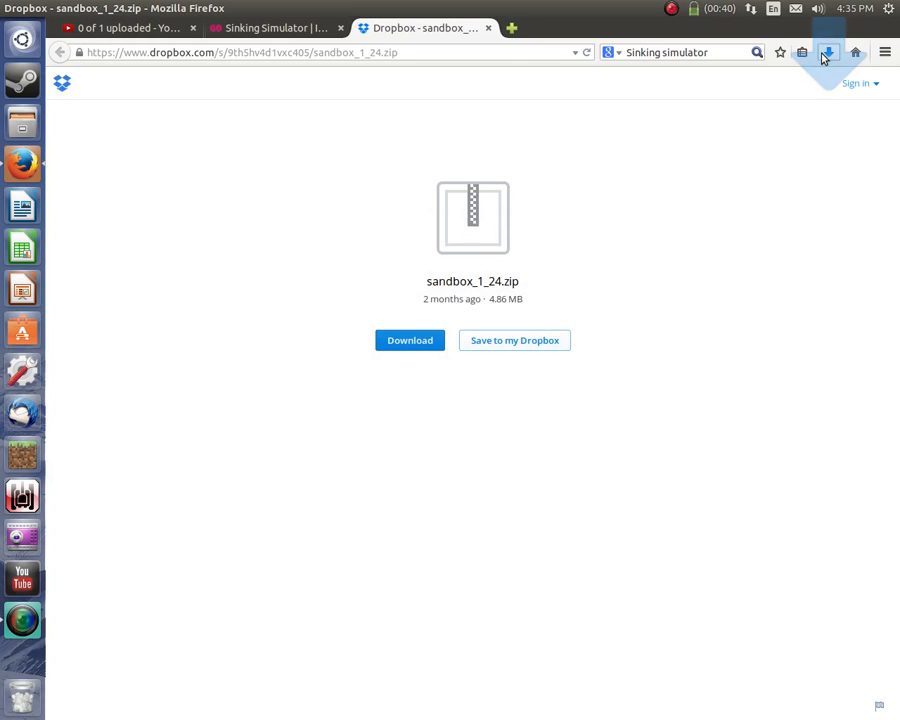
click(825, 52)
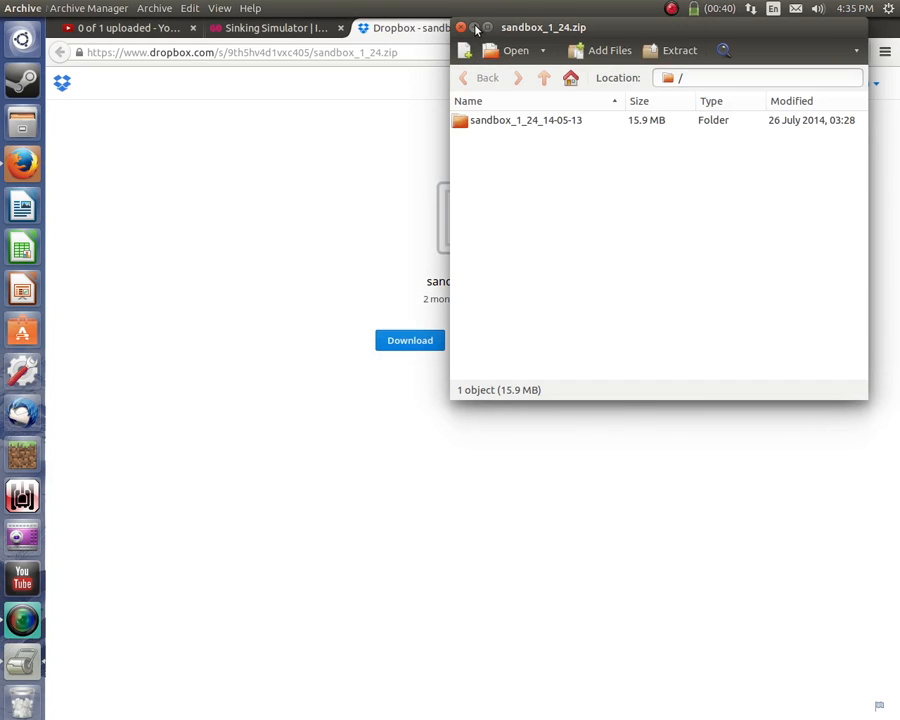
- Minimize the Archive Manager window holding the sandbox archive
click(460, 27)
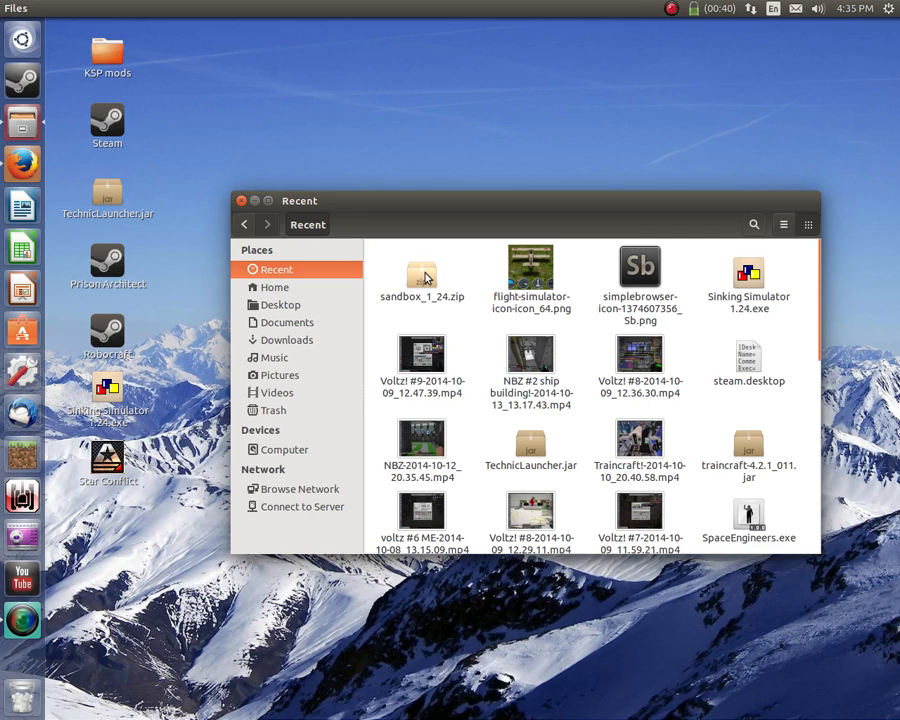
- Show the Downloads folder containing sandbox_1_24.zip in Files
drag(422, 277, 330, 360)
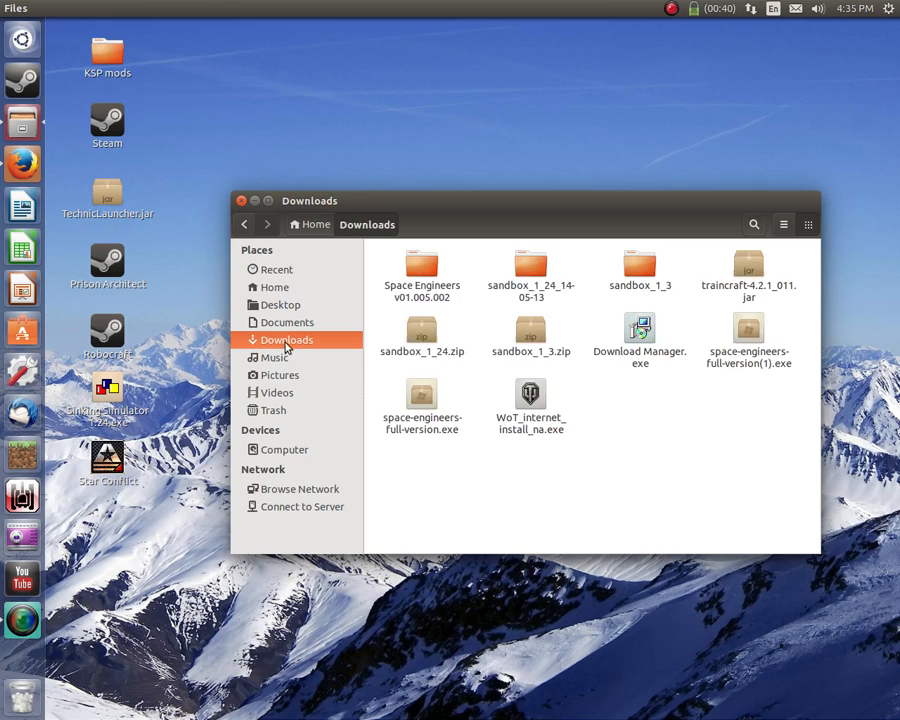
click(277, 269)
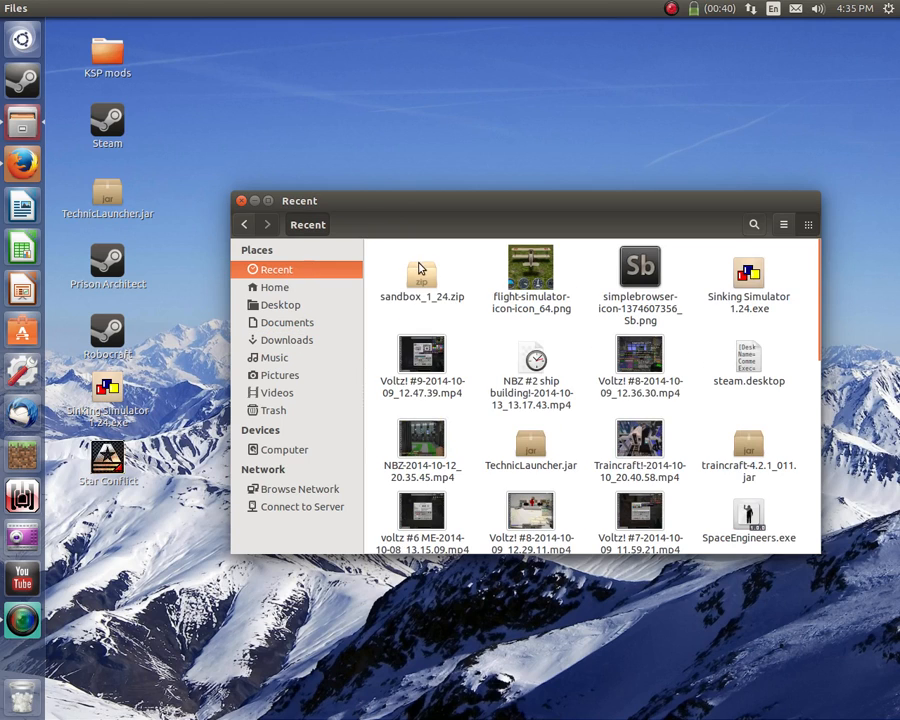
click(289, 340)
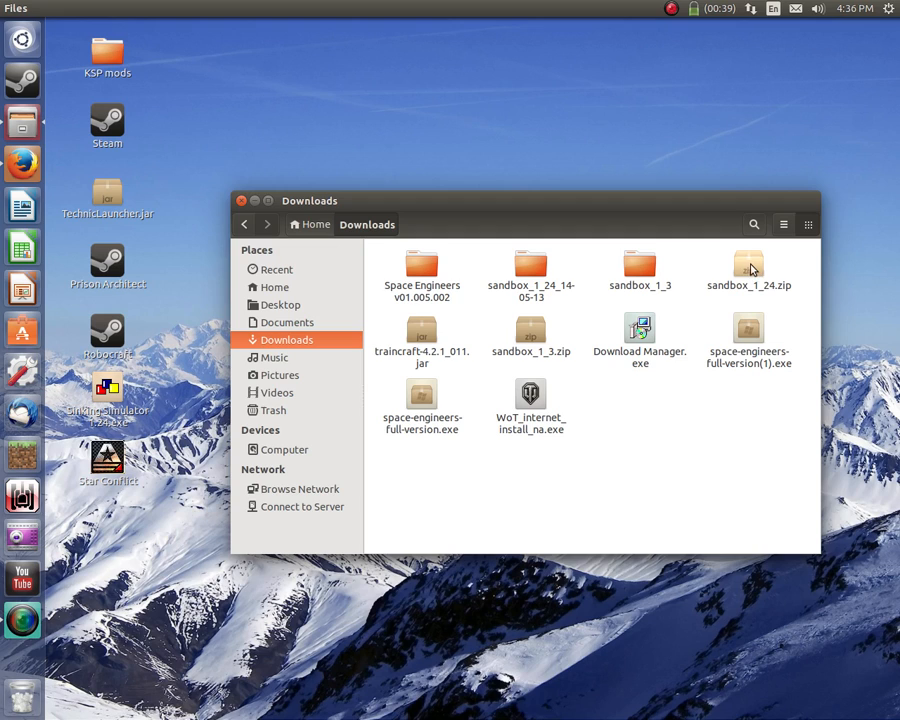
- Open sandbox_1_24.zip, enter sandbox_1_24_14-05-13, and select Sinking Simulator 1.24.exe
double_click(749, 262)
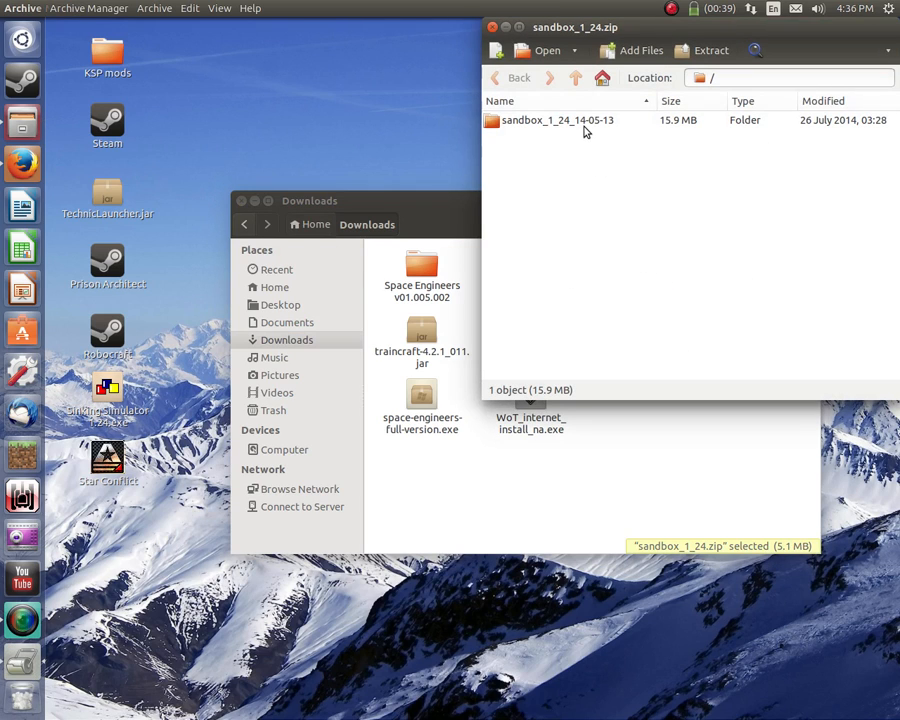
double_click(557, 120)
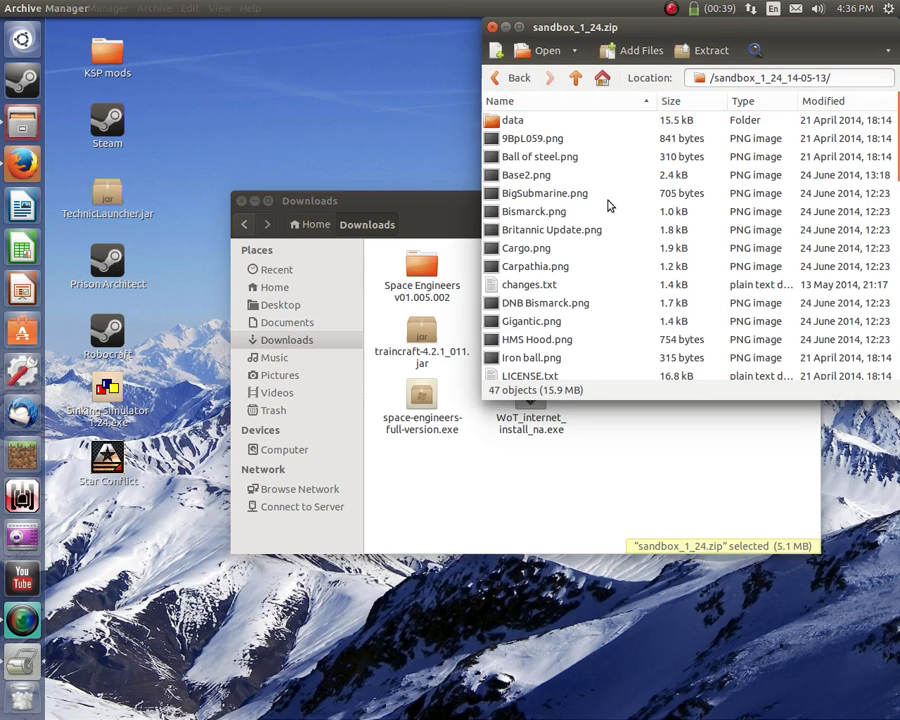
scroll(down, 3)
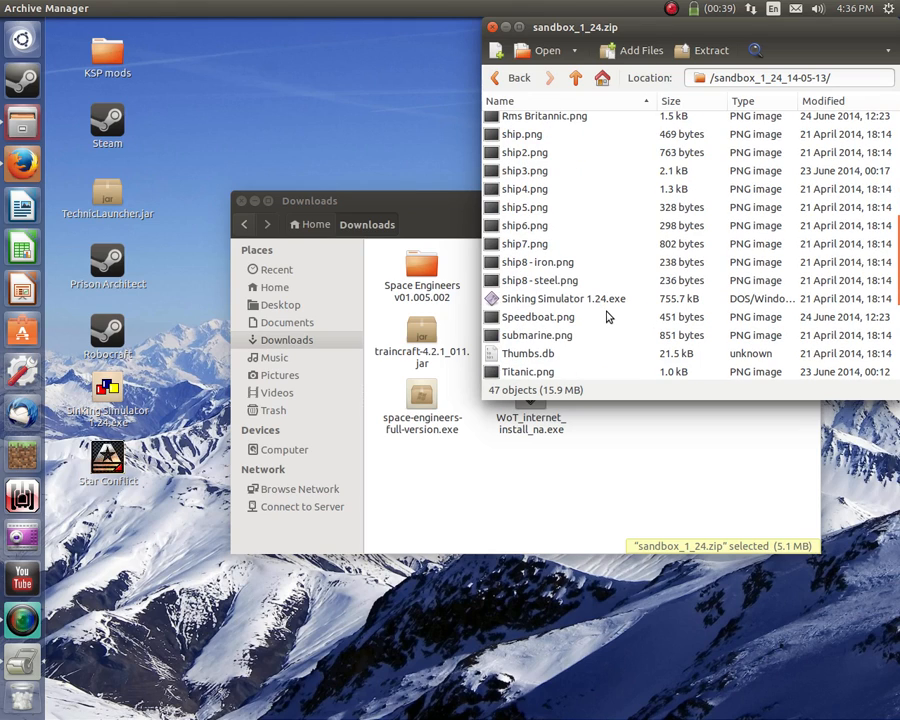
click(563, 298)
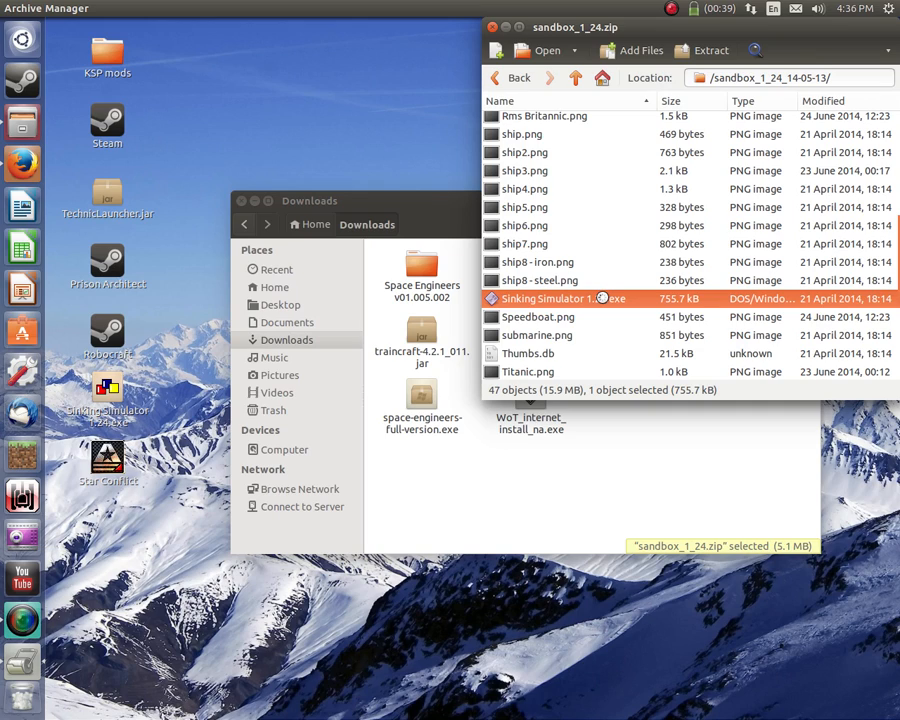
mouse_move(603, 301)
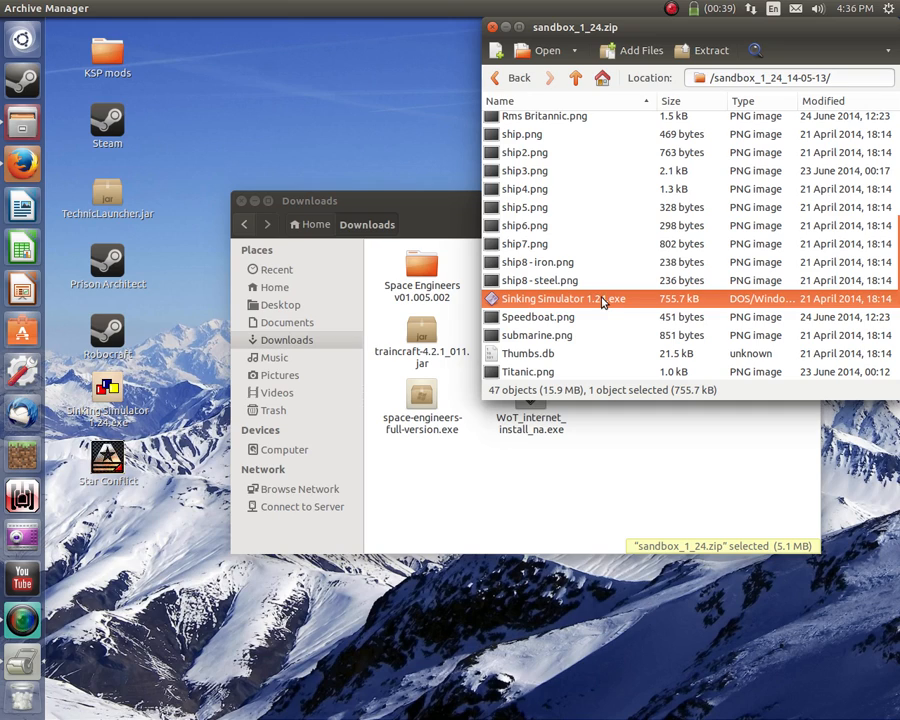
scroll(down, 3)
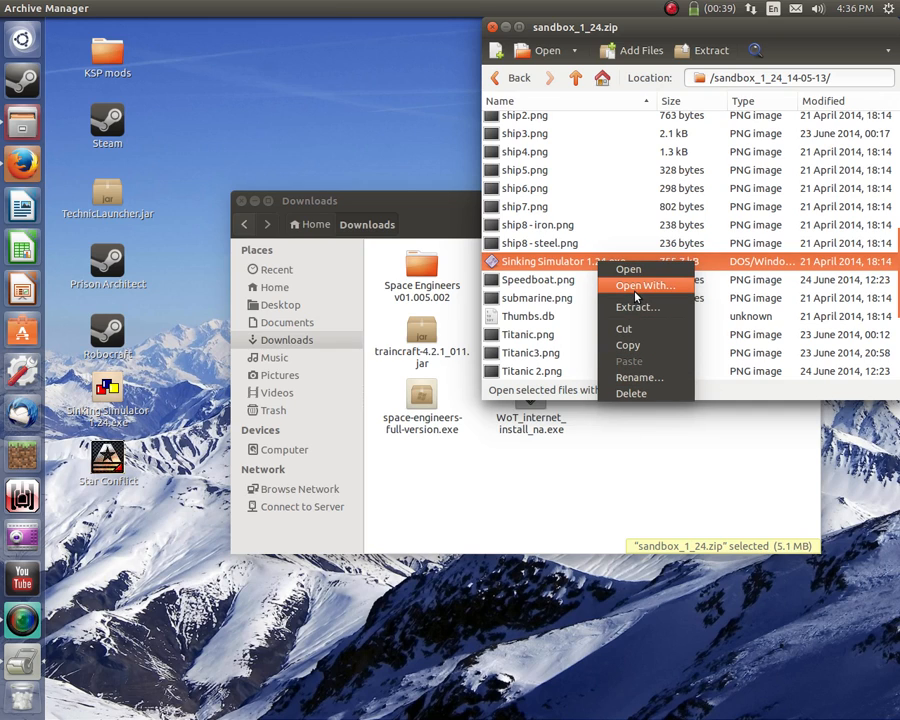
- Close the Open With program chooser for the .exe and return to Downloads
click(644, 285)
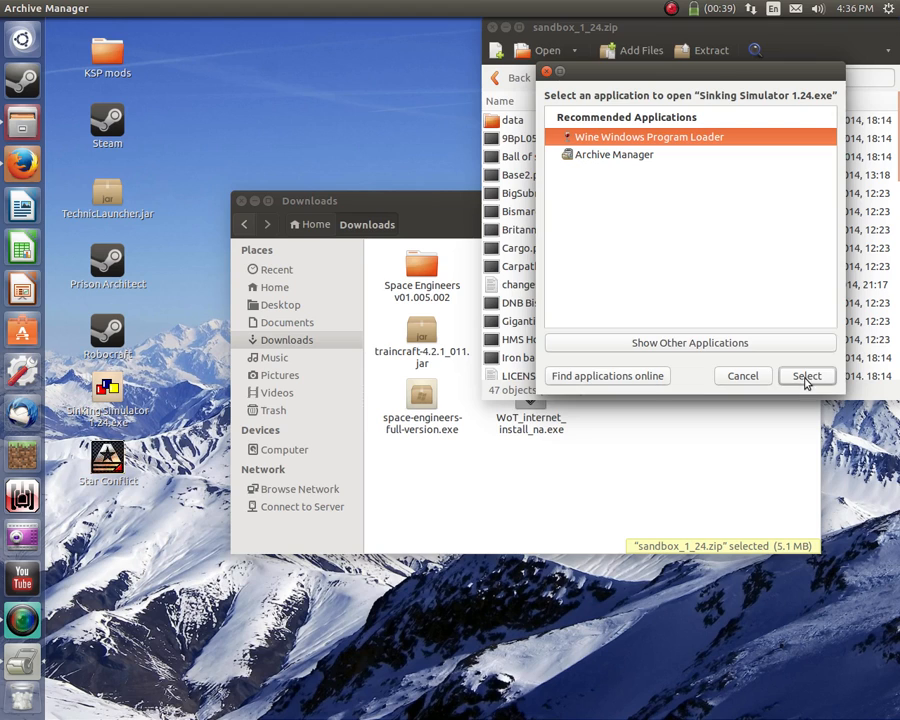
click(806, 375)
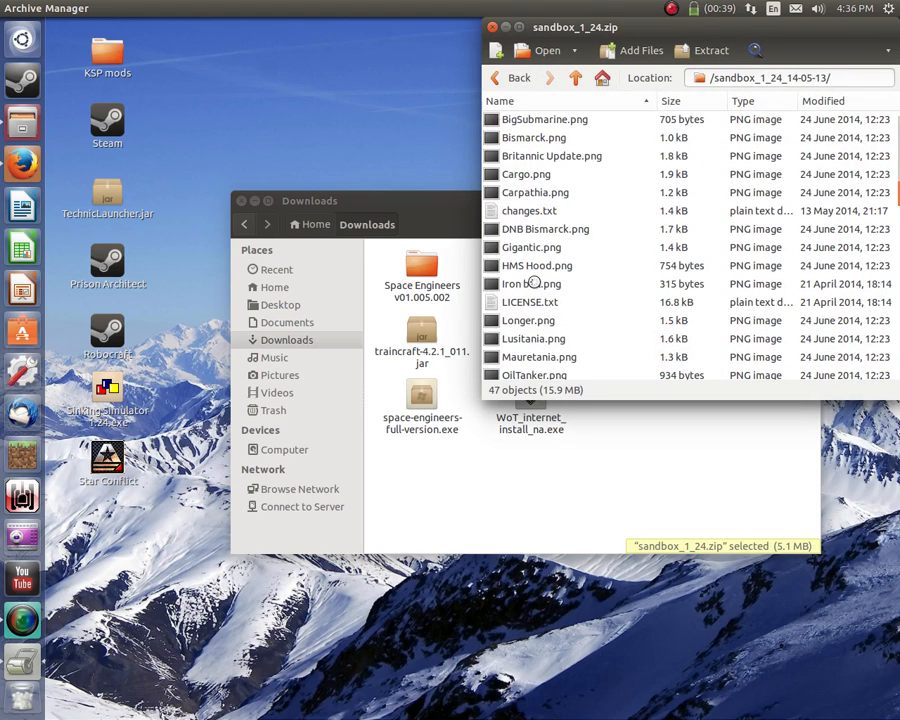
scroll(down, 3)
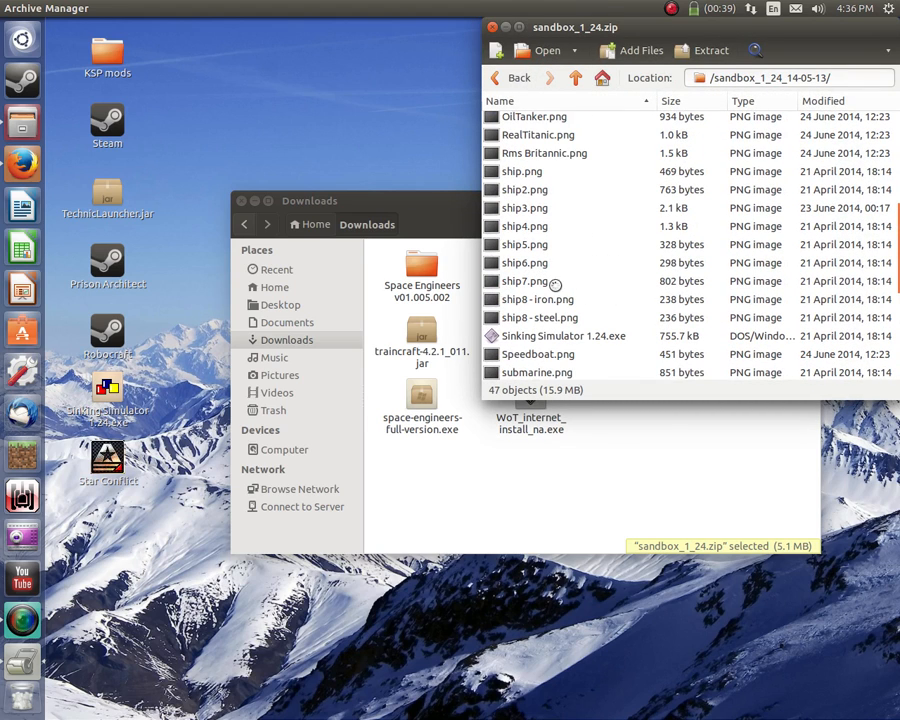
mouse_move(559, 336)
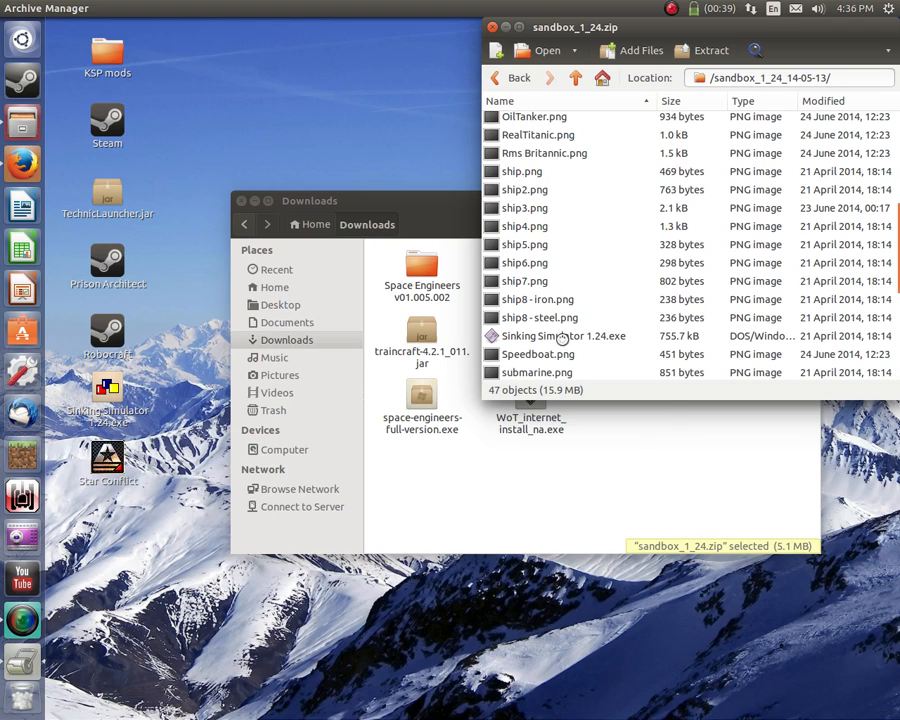
right_click(560, 335)
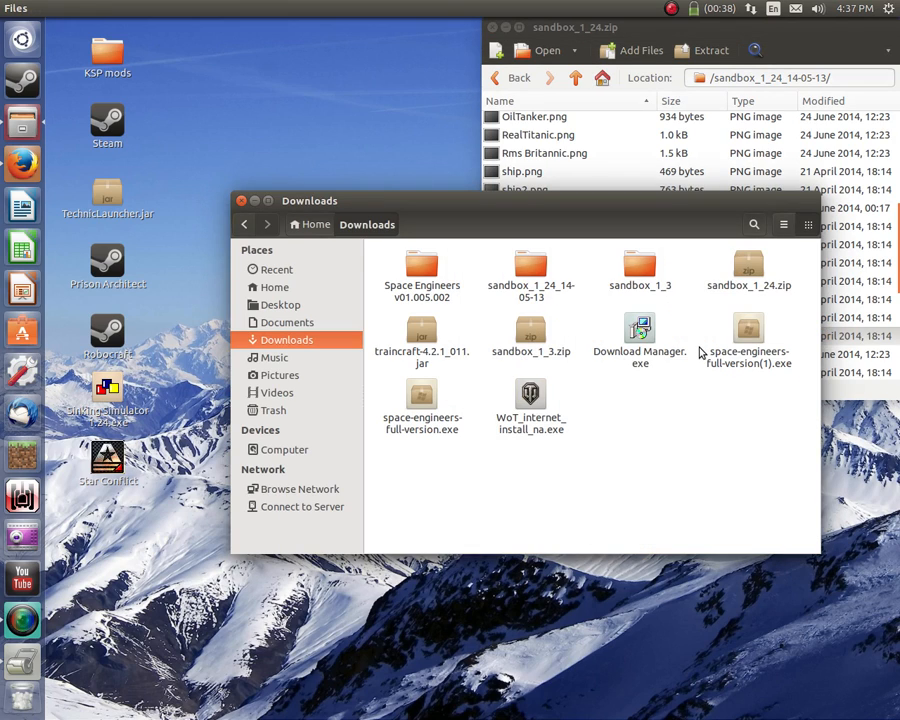
- Extract sandbox_1_24.zip into Downloads and open the sandbox_1_24_14-05-13 folder
right_click(748, 270)
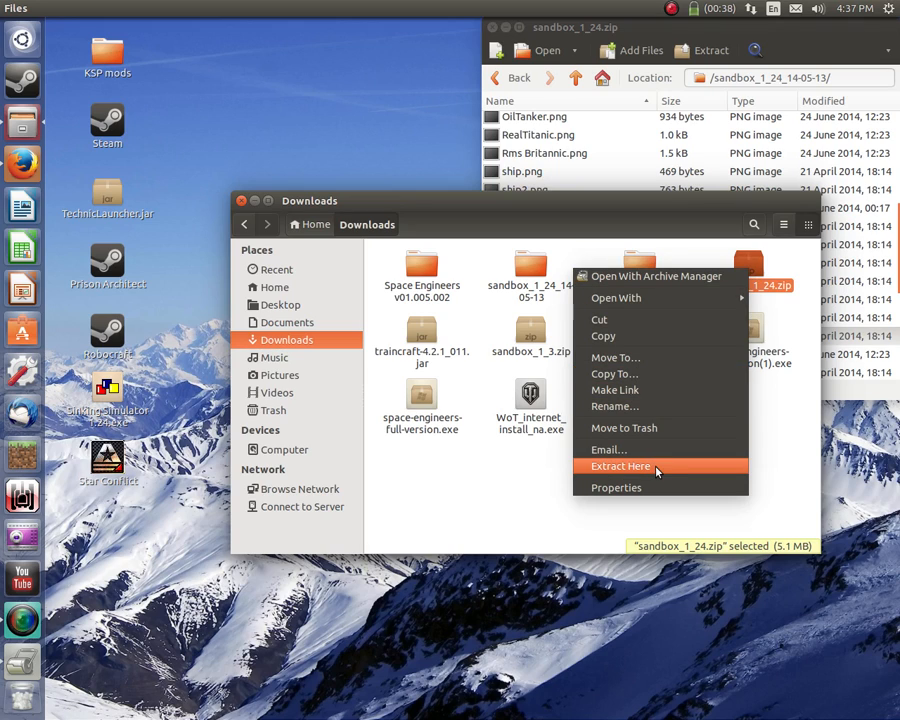
click(621, 466)
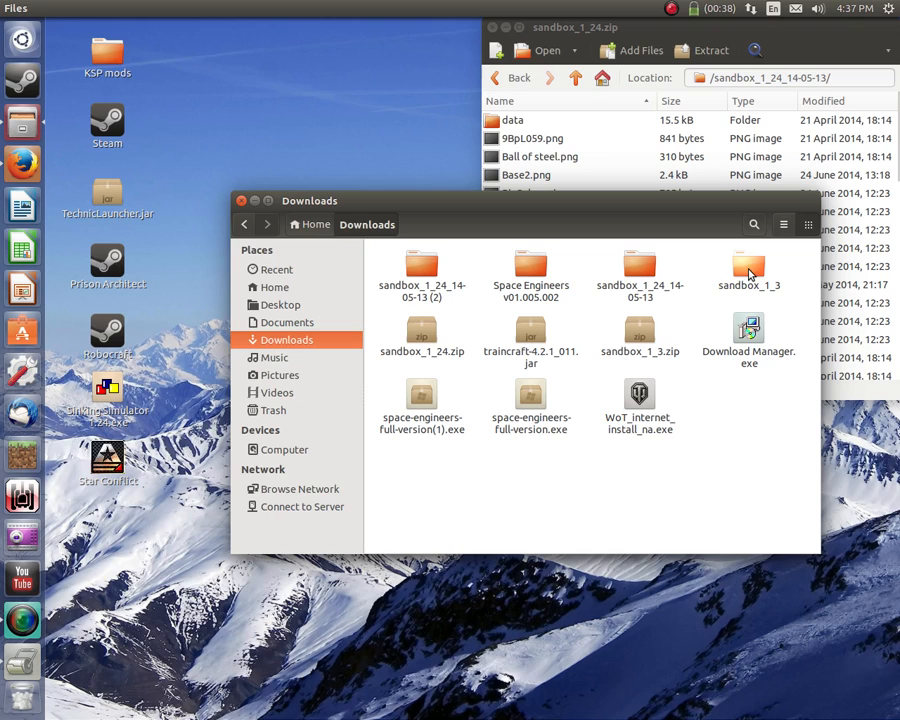
click(640, 270)
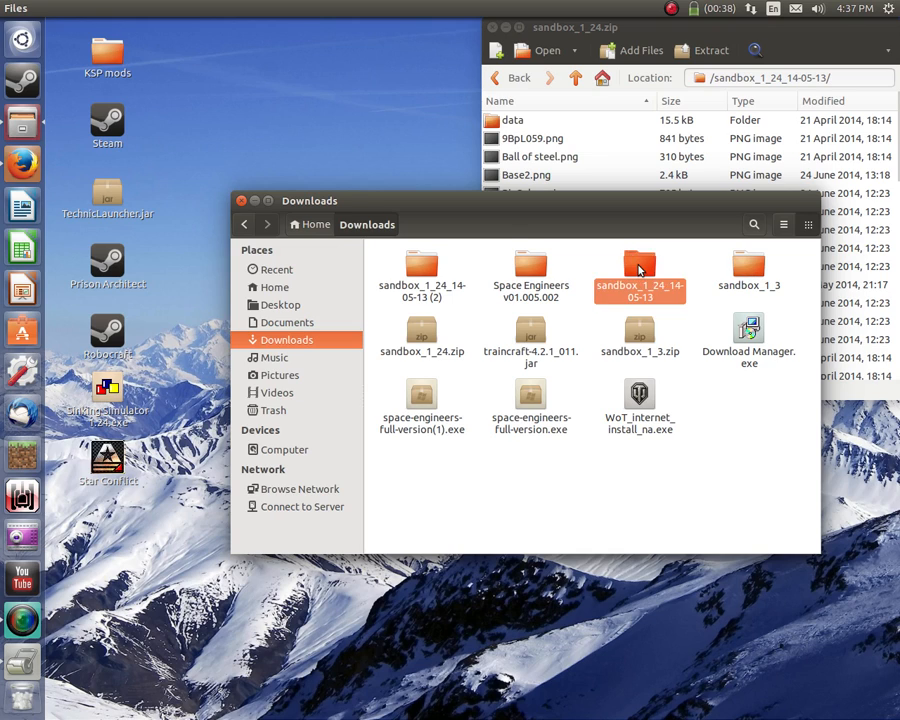
double_click(639, 275)
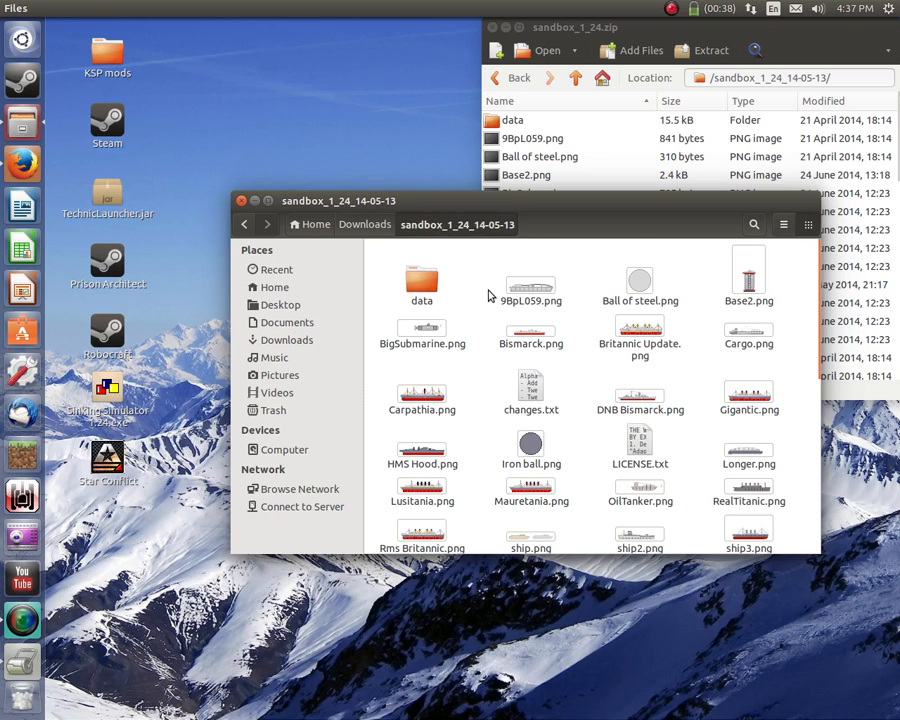
- Launch Sinking Simulator 1.24.exe from the extracted folder
scroll(down, 3)
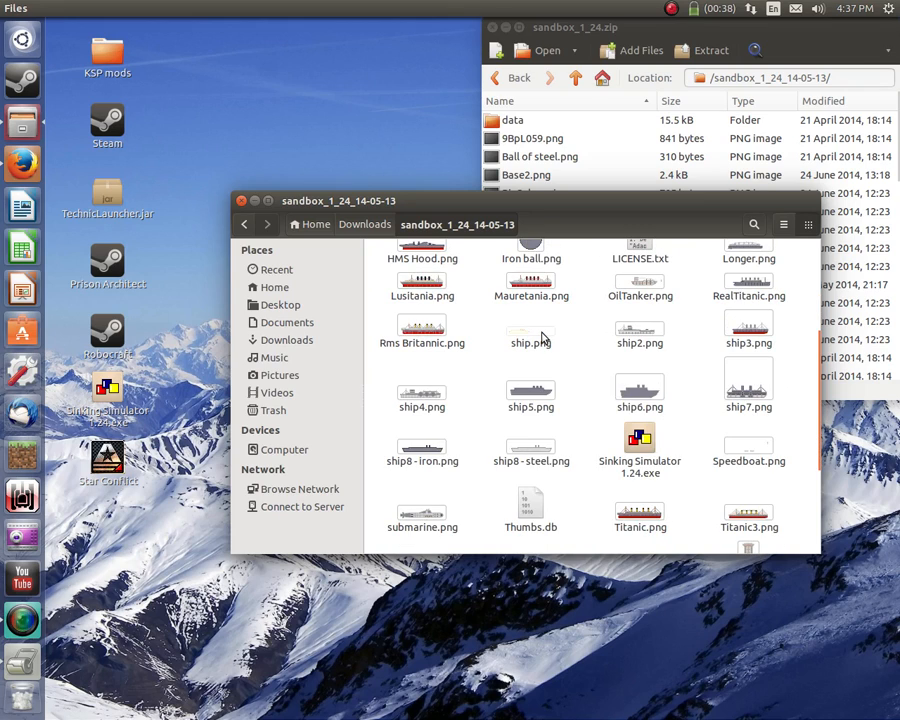
scroll(down, 3)
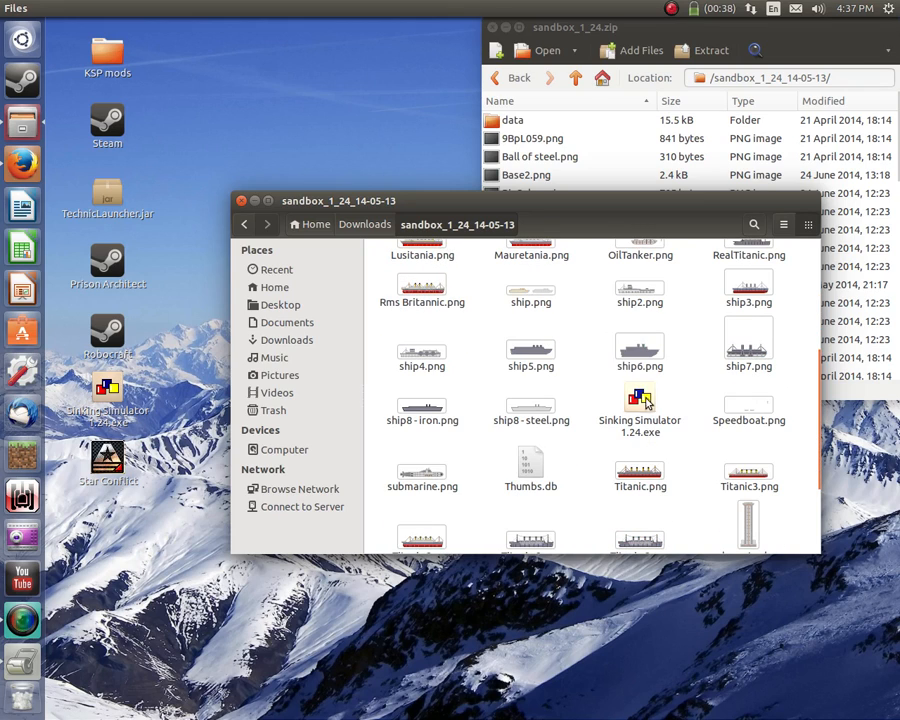
scroll(down, 3)
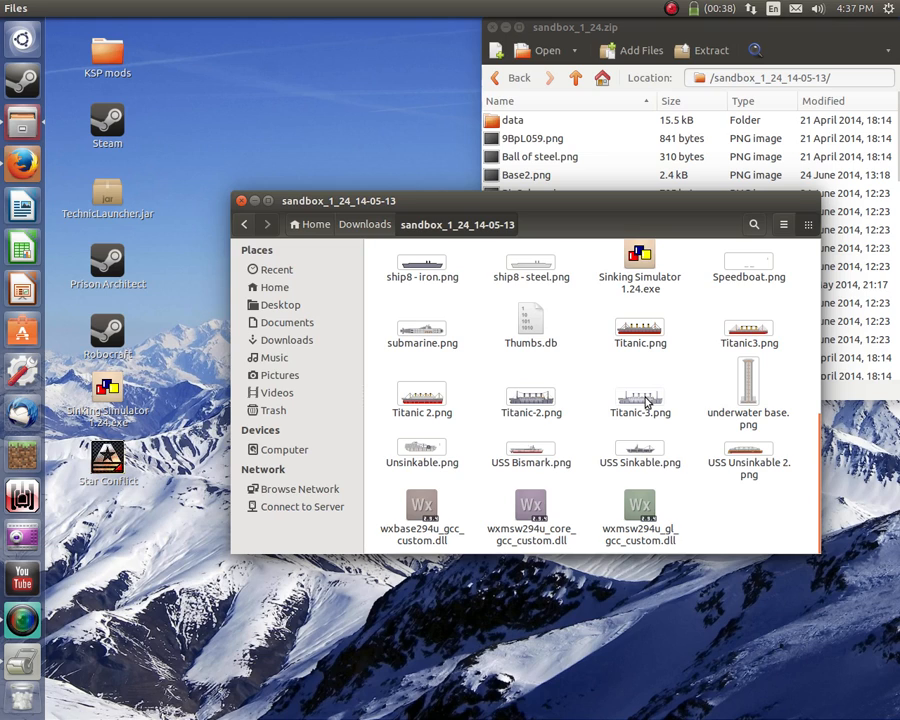
scroll(down, 3)
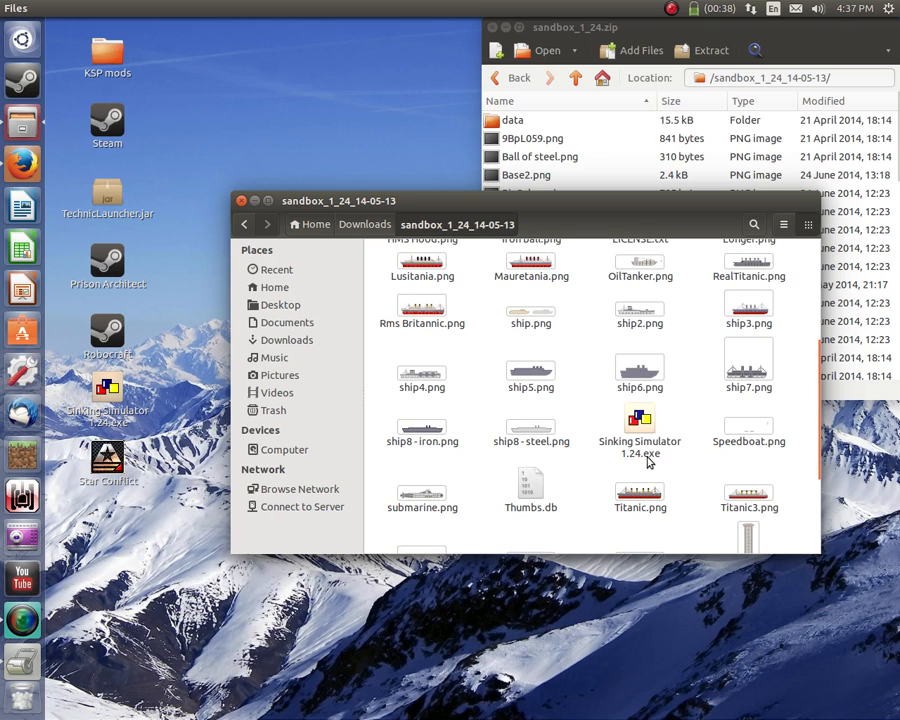
click(639, 425)
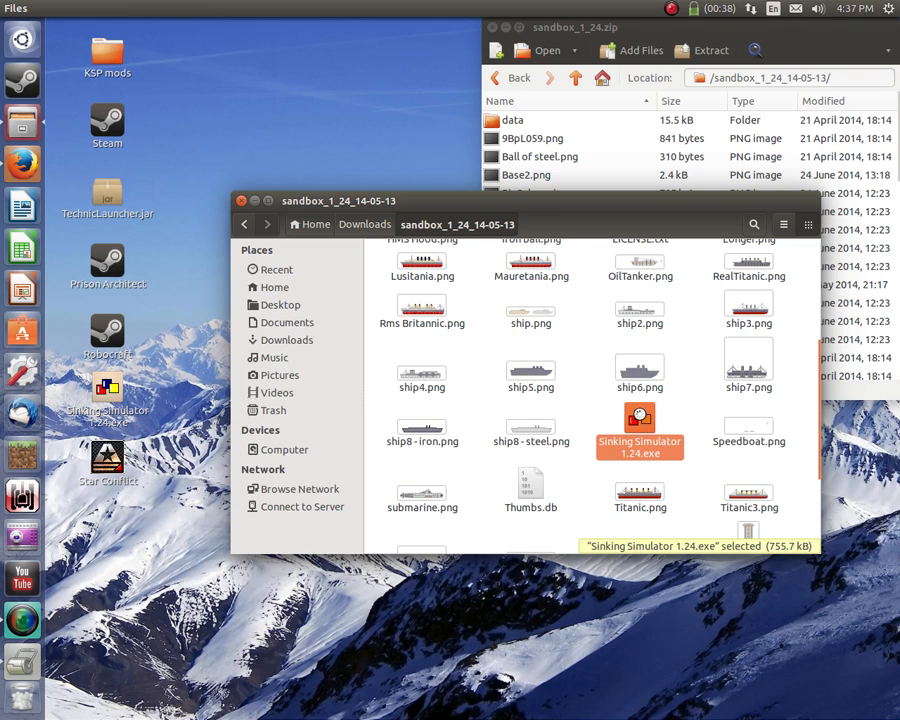
double_click(639, 429)
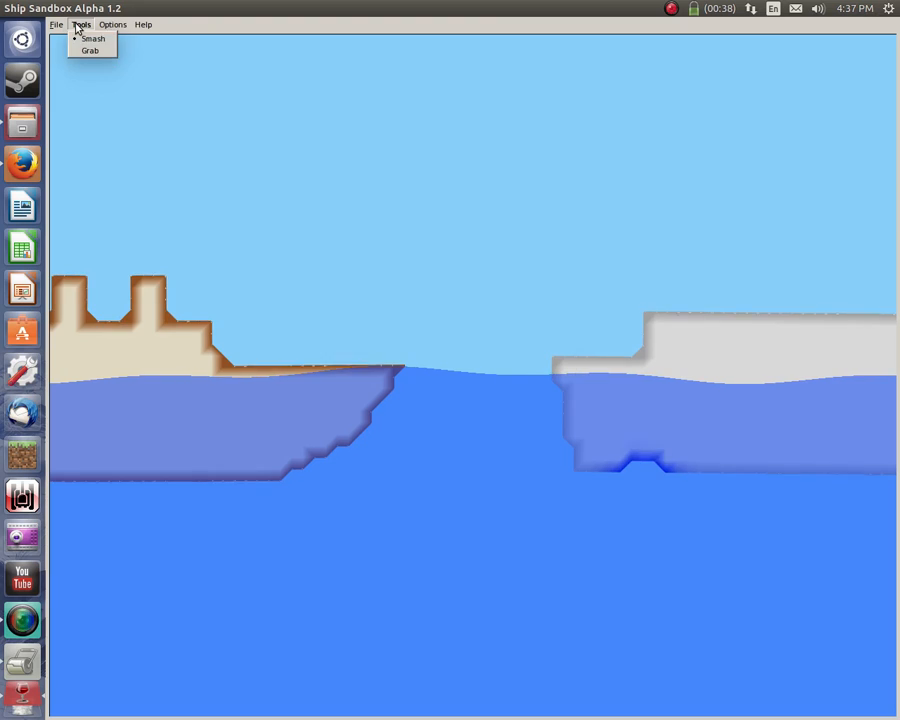
click(113, 24)
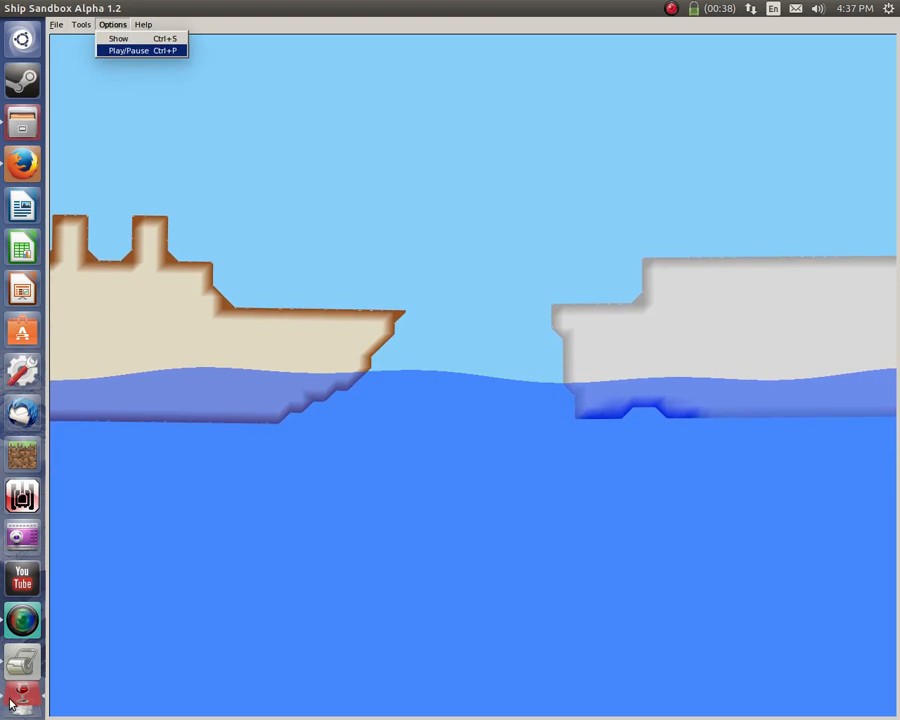
click(143, 24)
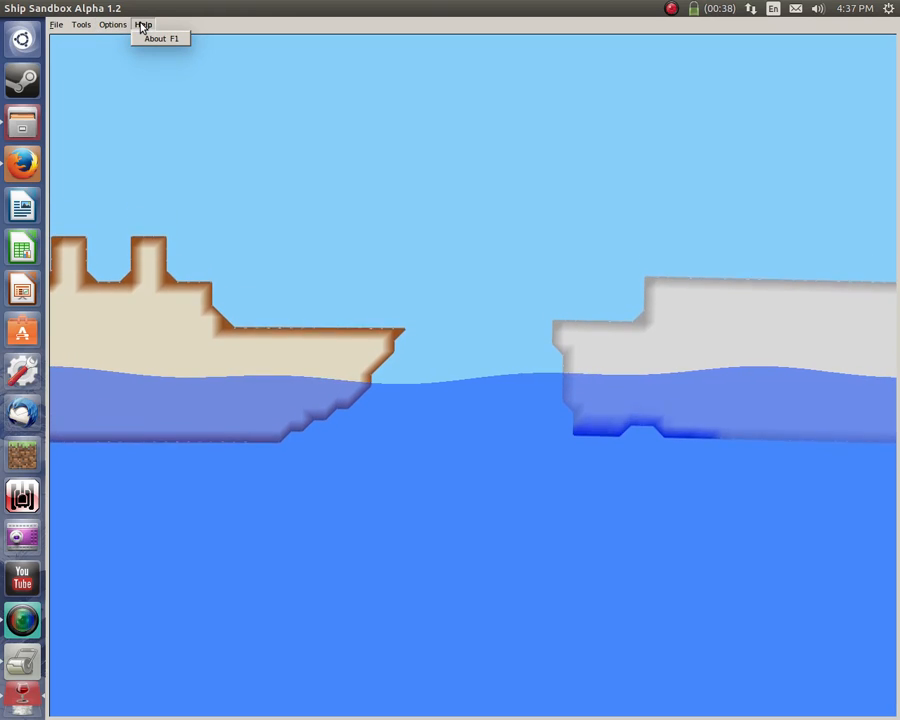
click(81, 24)
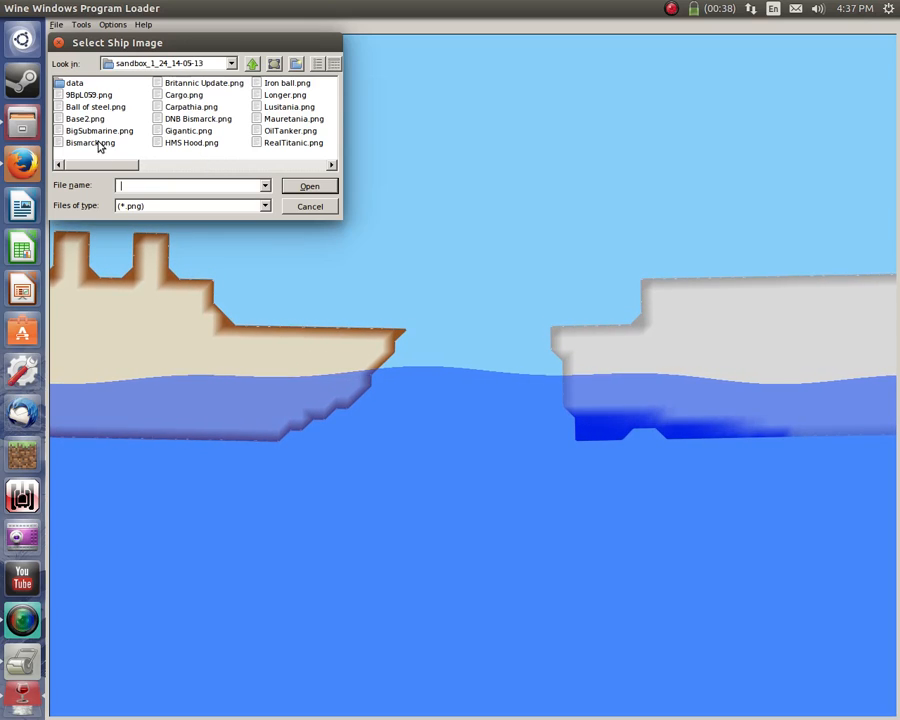
click(309, 206)
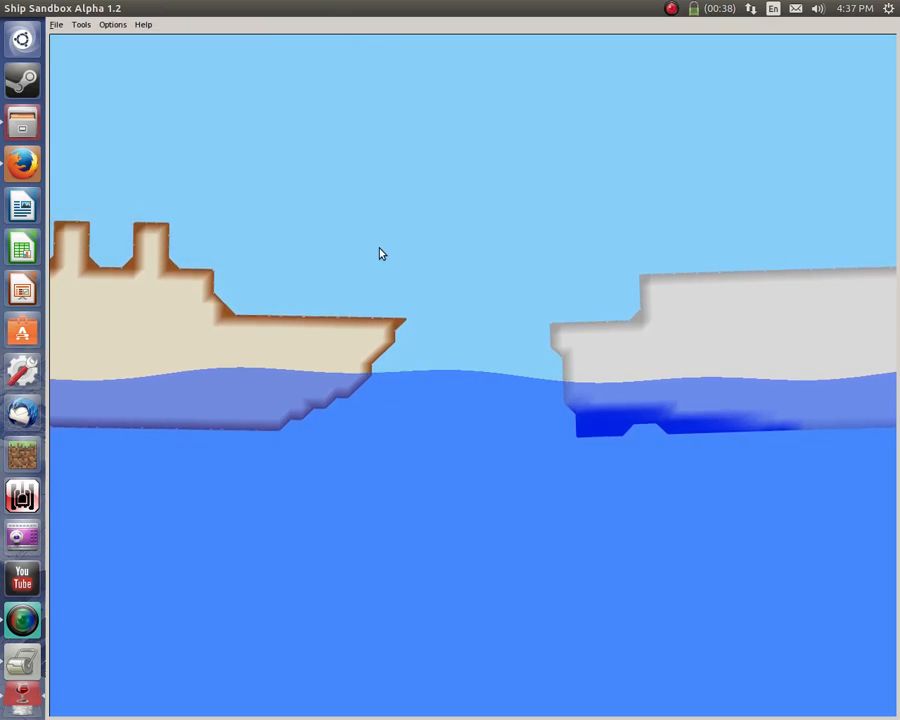